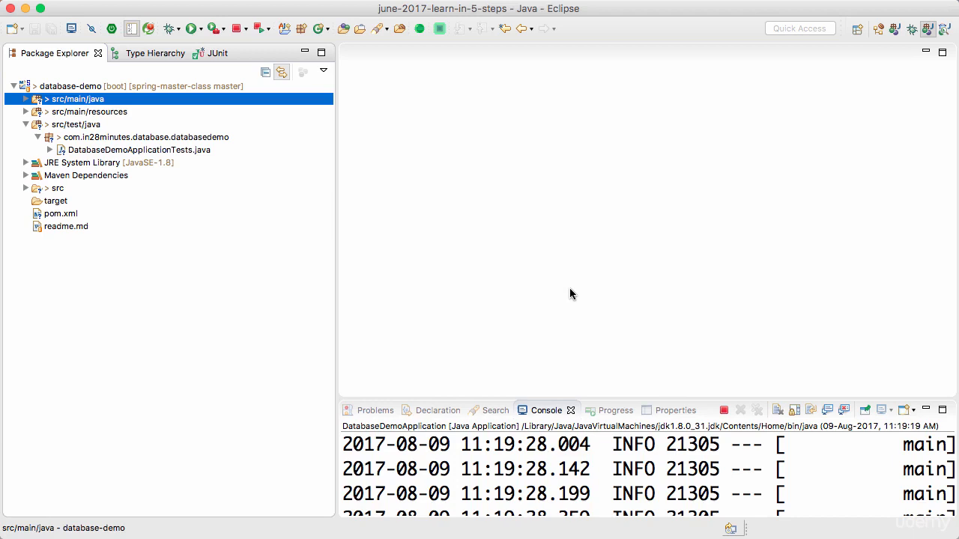
# Select the databasedemo package under src/main/java as the target for a new class
pyautogui.click(26, 99)
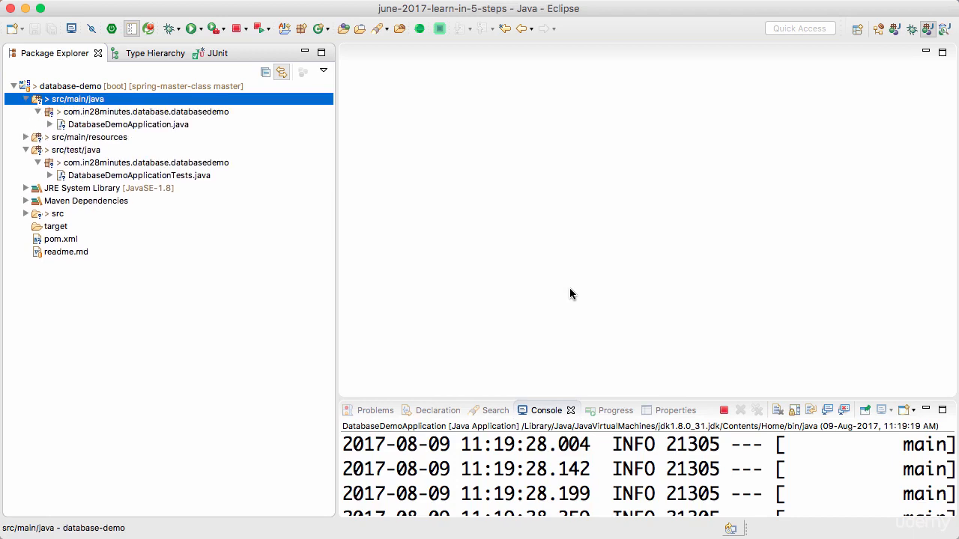
pyautogui.click(146, 111)
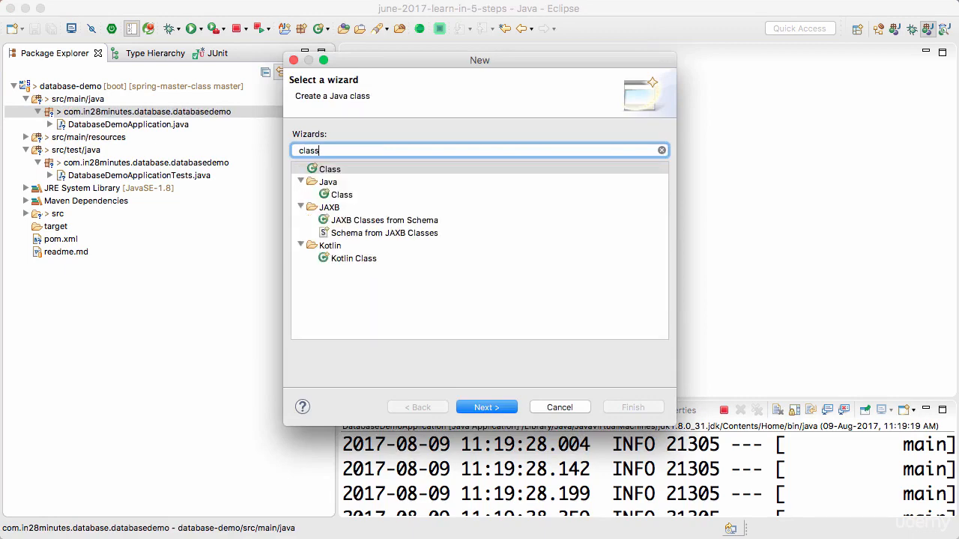
# Start a Java Class wizard and enter the class name PersonJbdcDao
pyautogui.click(485, 407)
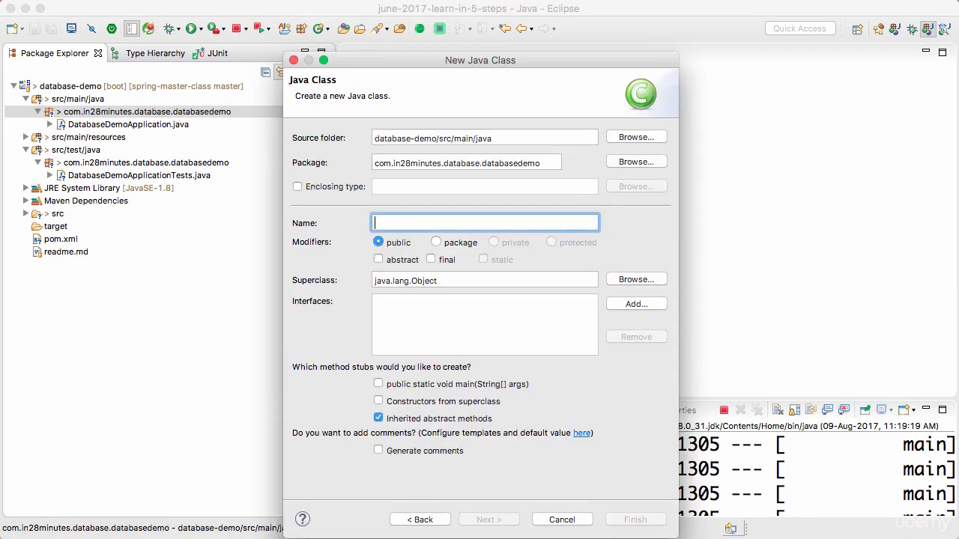
pyautogui.write('Pers')
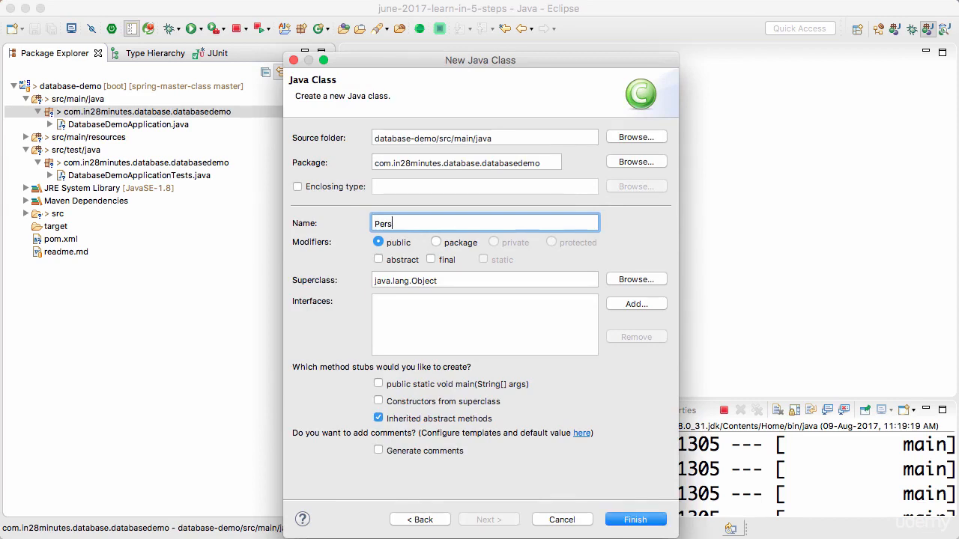
pyautogui.write('onDAO')
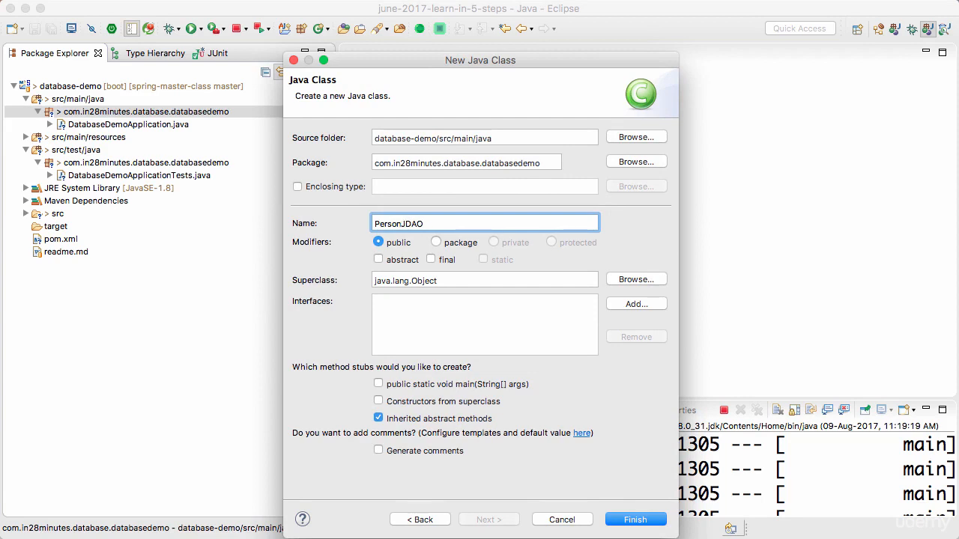
pyautogui.write('Jbc')
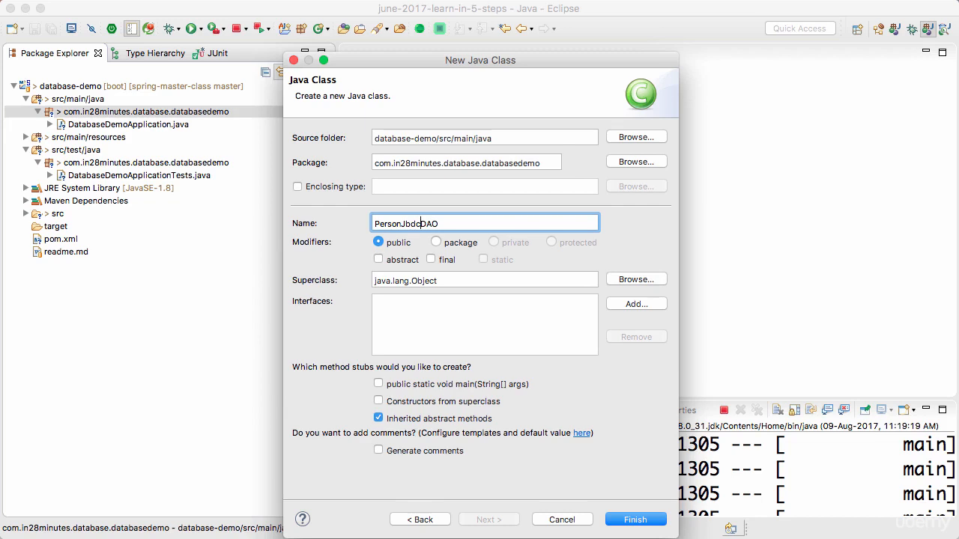
# Set the package to ...databasedemo.jdbc and finish creating PersonJbdcDao
pyautogui.click(466, 161)
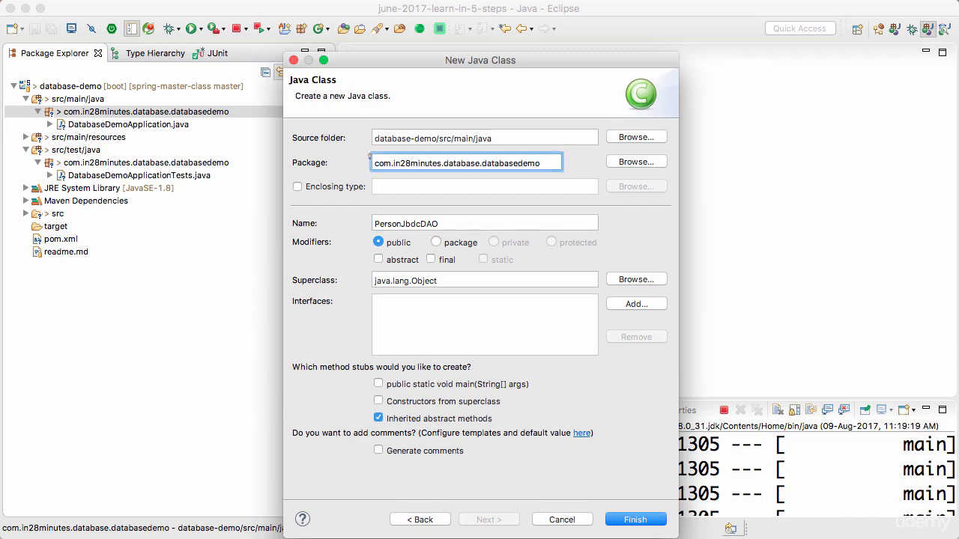
pyautogui.write('.jdbc')
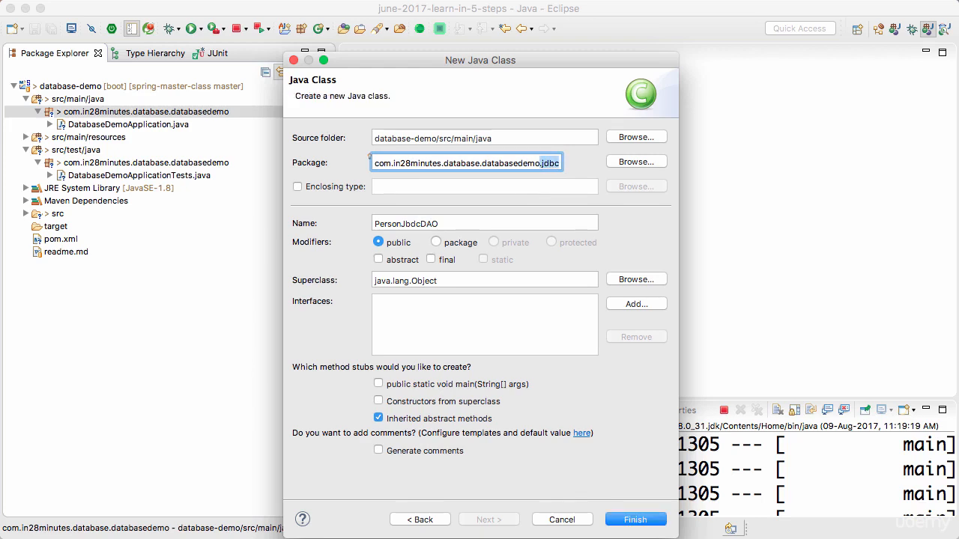
pyautogui.click(484, 222)
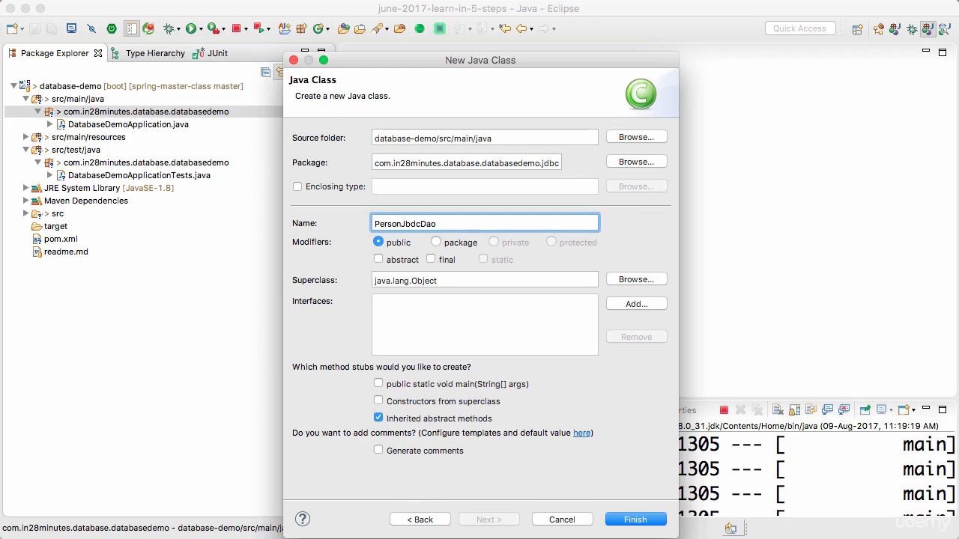
pyautogui.click(636, 518)
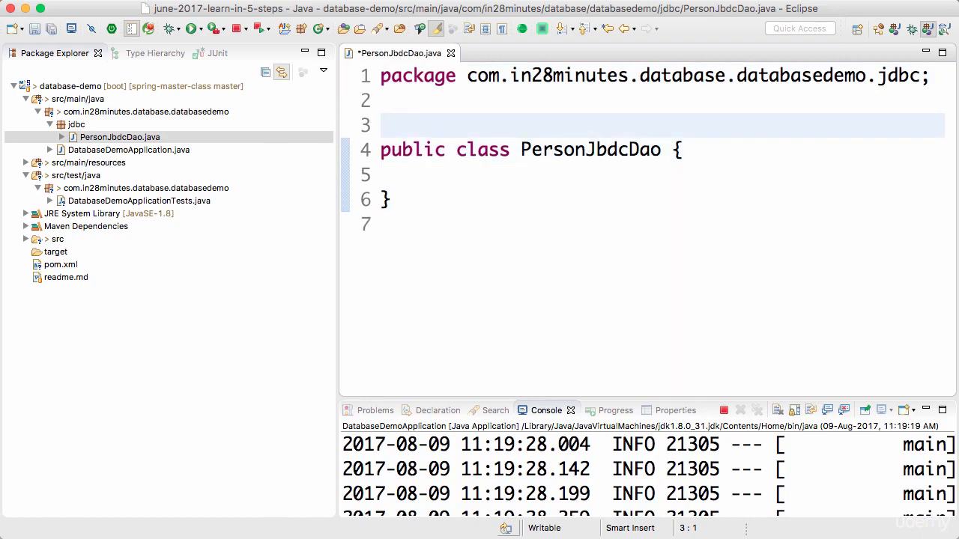
pyautogui.write('@')
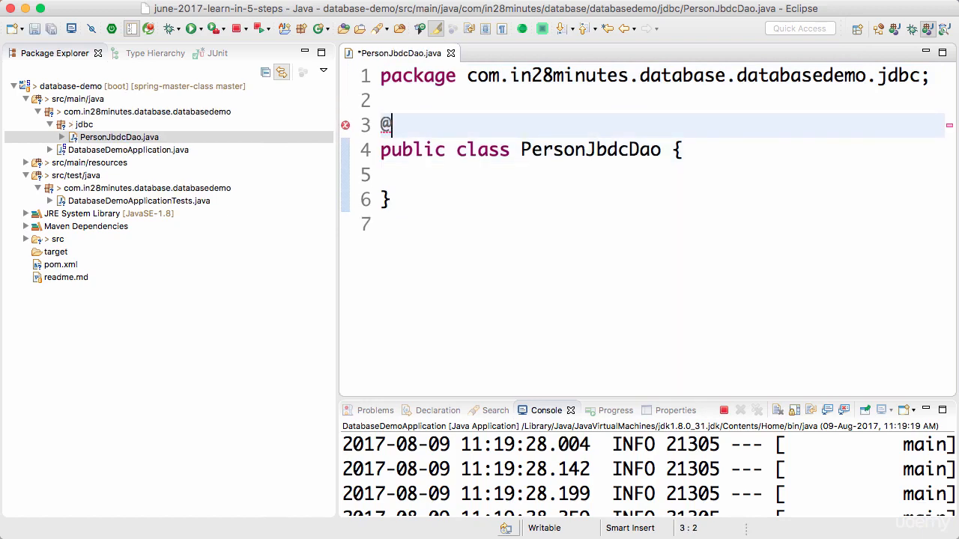
pyautogui.write('Repositor')
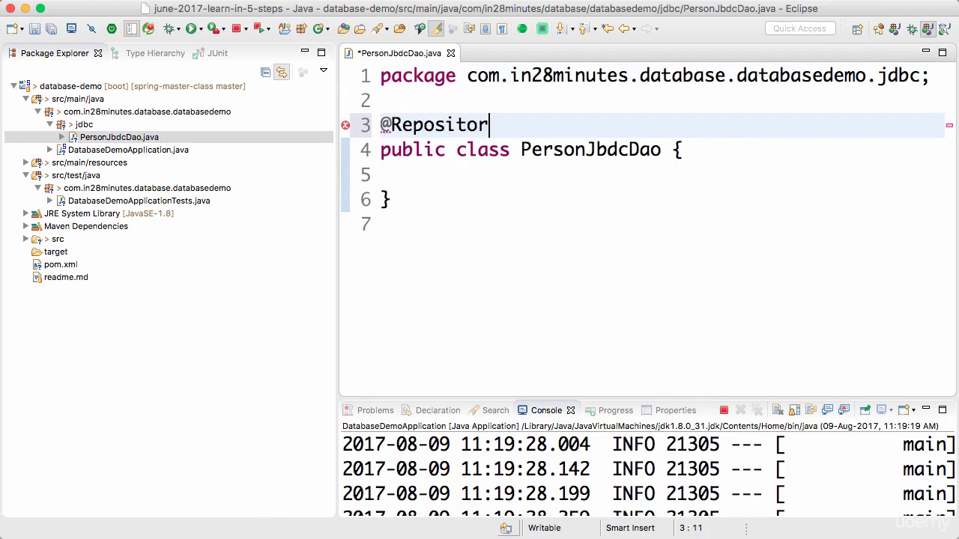
pyautogui.write('y')
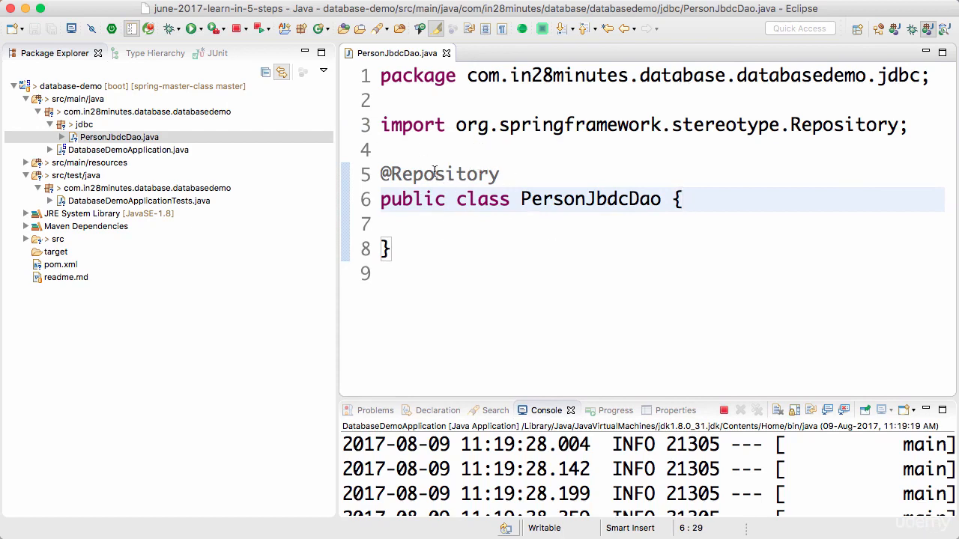
pyautogui.press('Return')
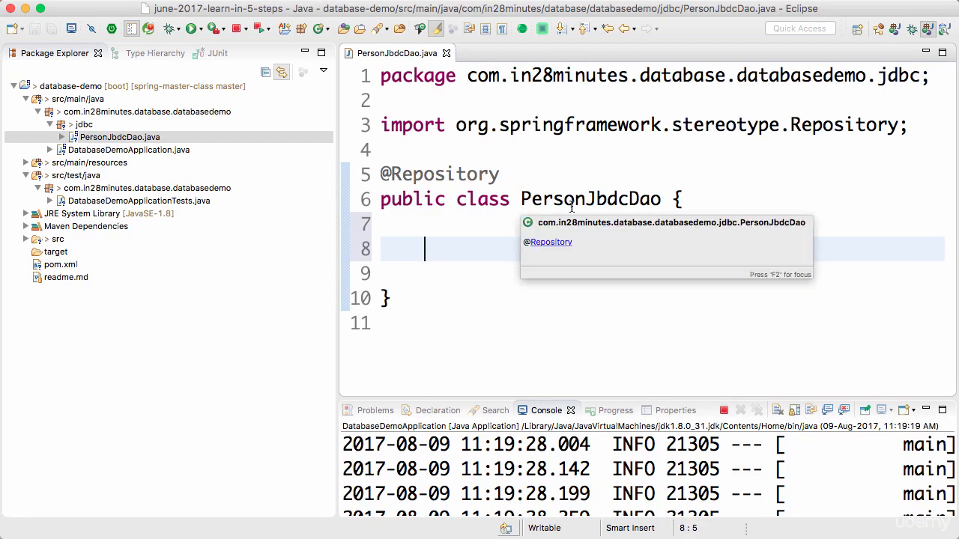
# Add a '//select * from person' comment above a new public method
pyautogui.write('publ')
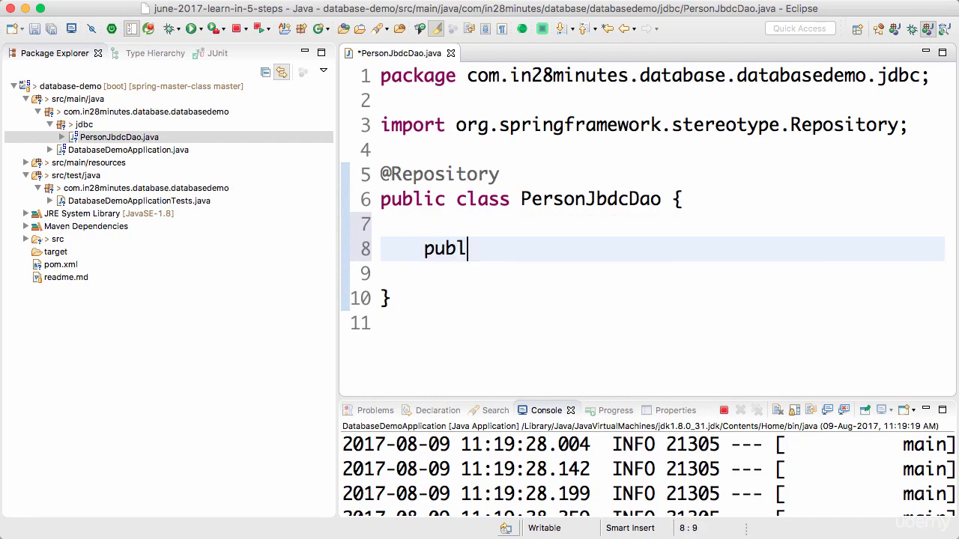
pyautogui.write('ic')
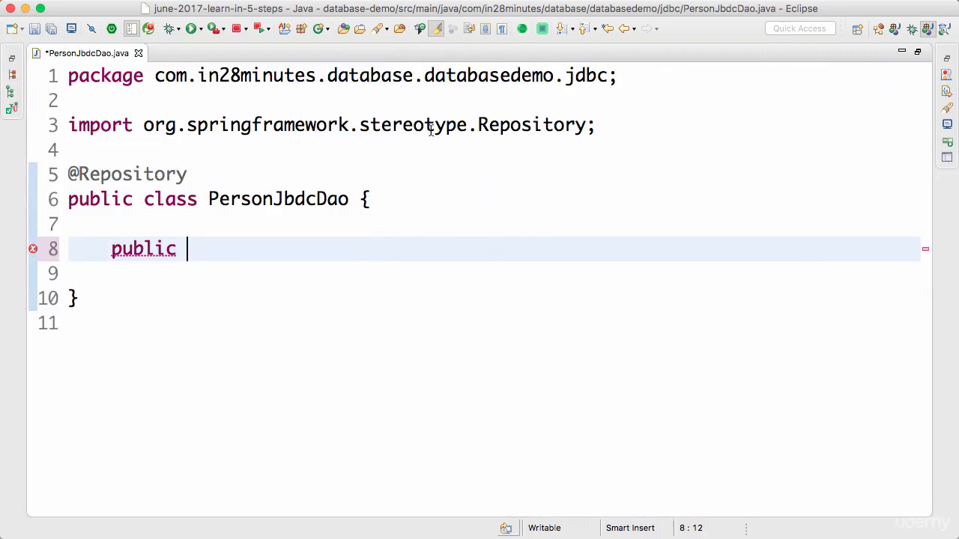
pyautogui.moveTo(702, 295)
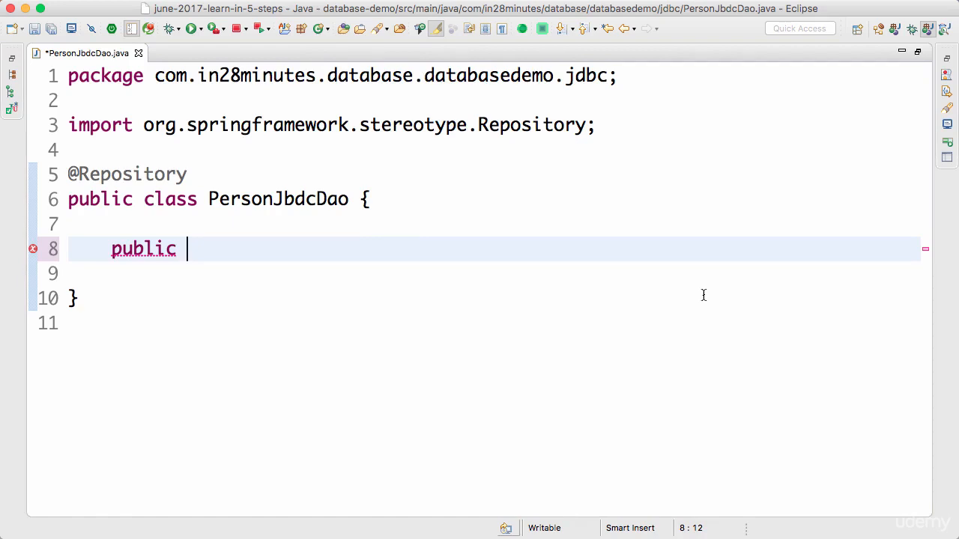
pyautogui.write('//')
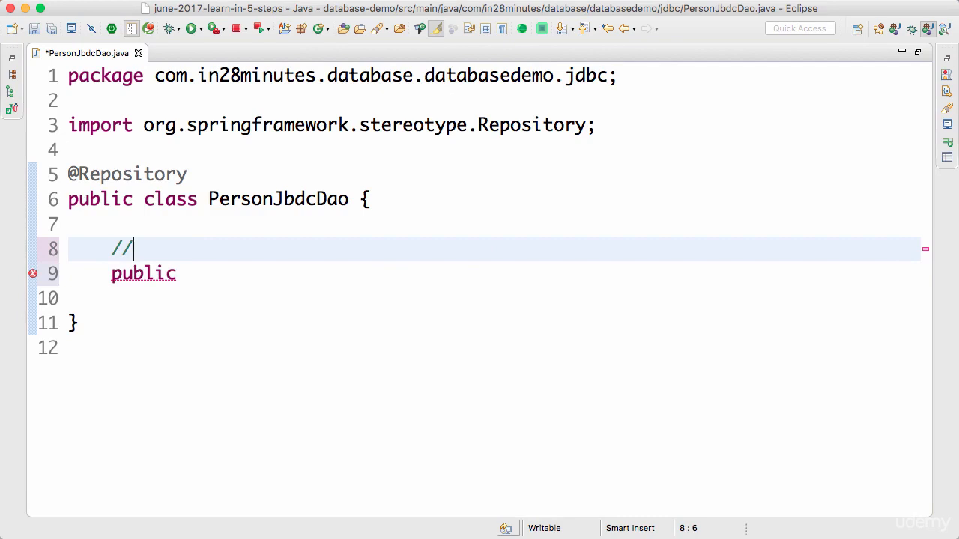
pyautogui.write('select')
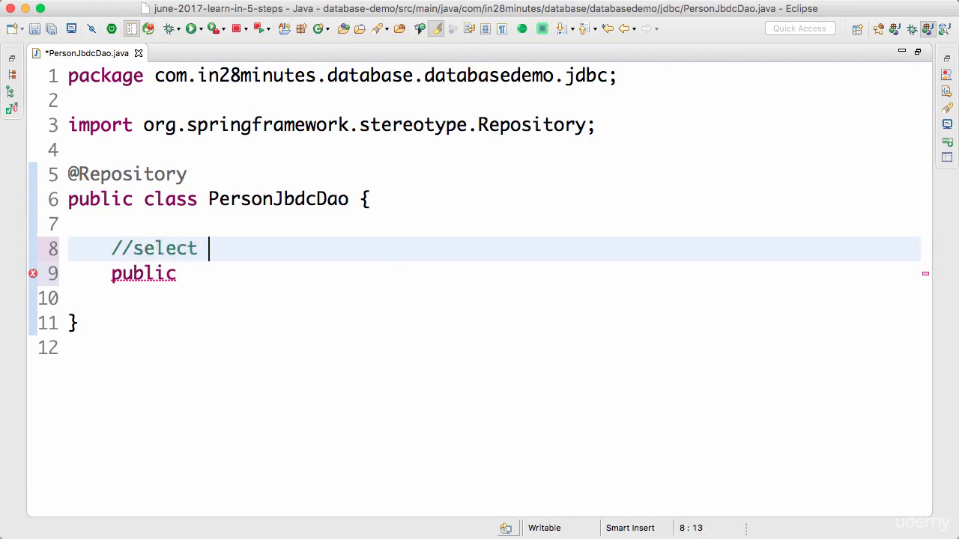
pyautogui.write('* from per')
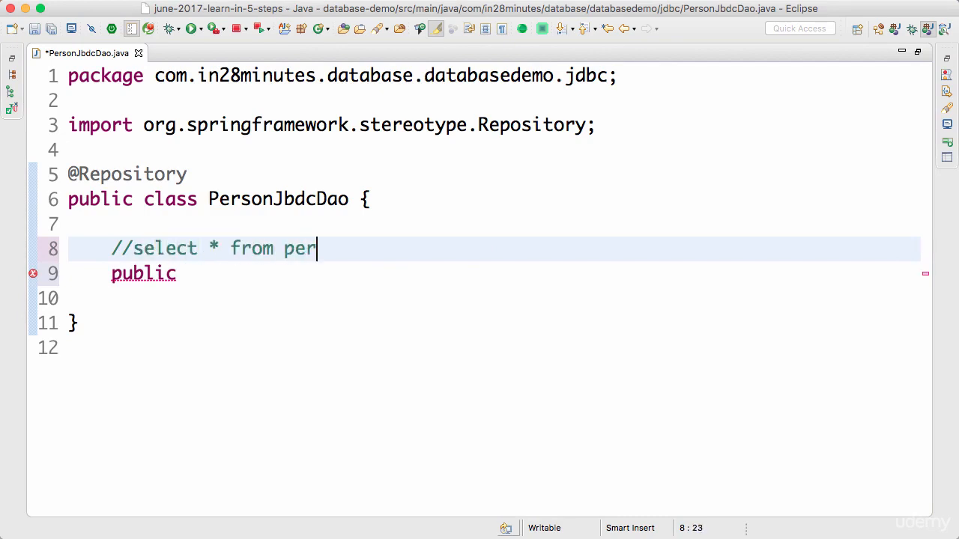
pyautogui.write('son')
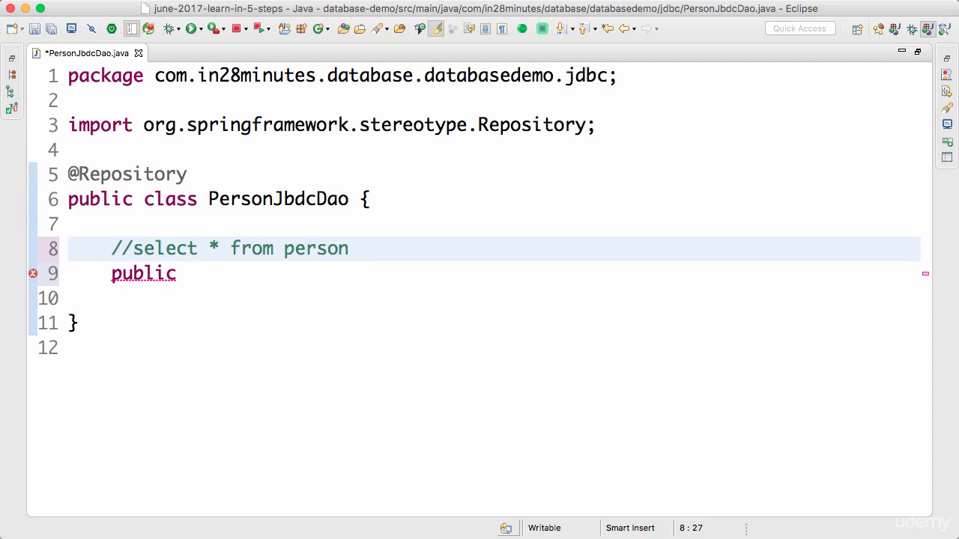
# Complete the method stub as public List<Person> findAll() { }
pyautogui.click(350, 249)
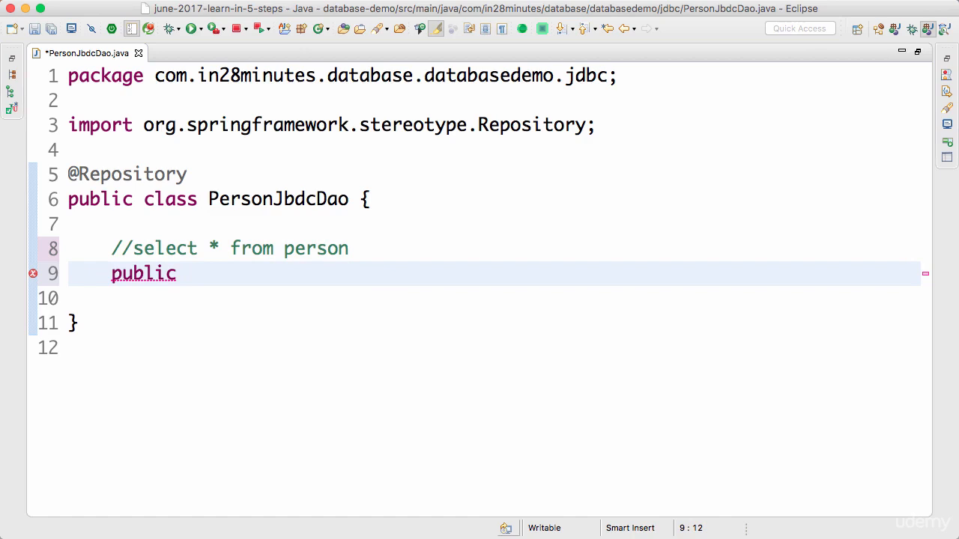
pyautogui.write('List<PO>')
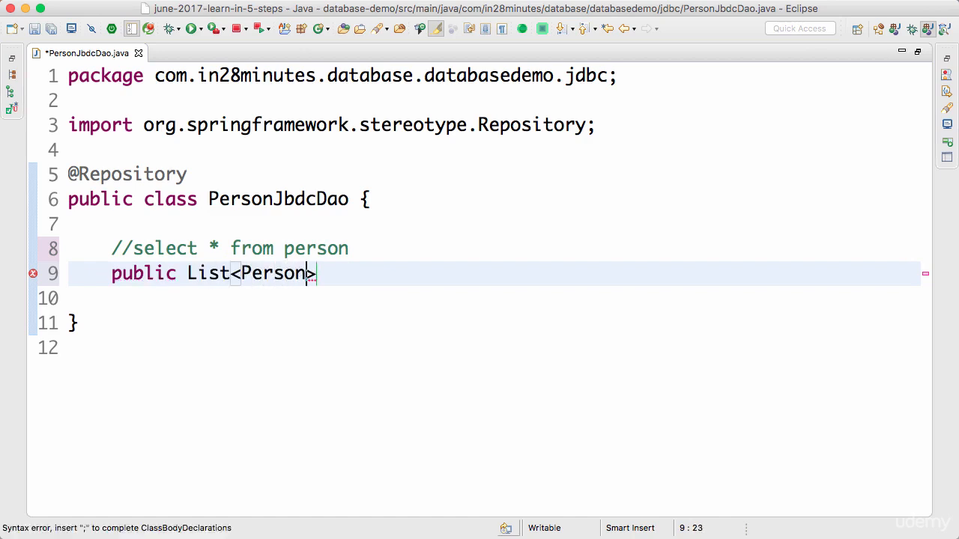
pyautogui.write('findAll()')
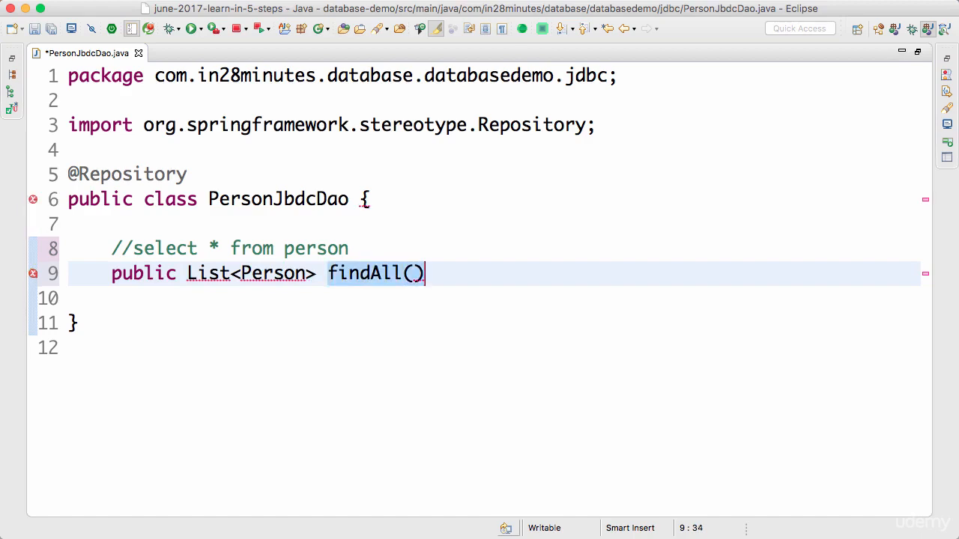
pyautogui.press('Backspace')
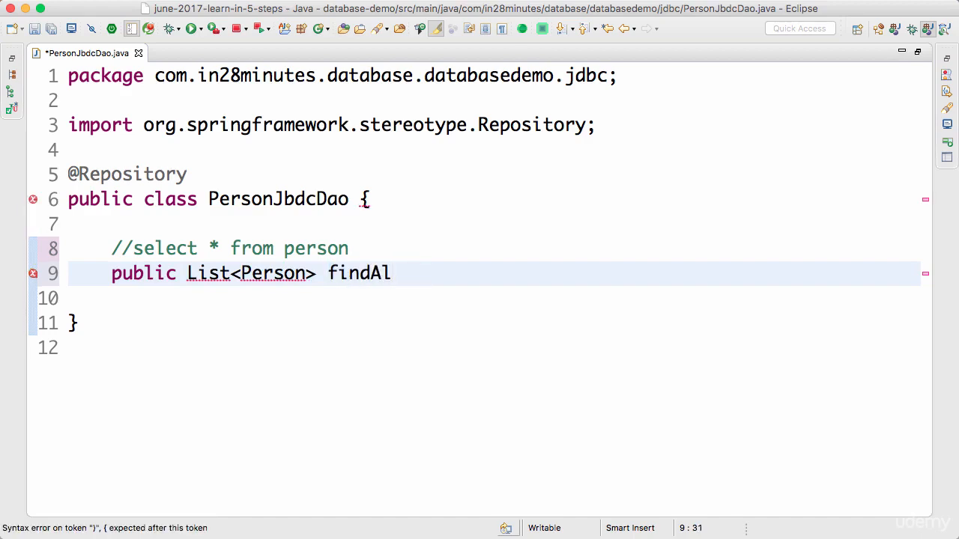
pyautogui.write('l() {')
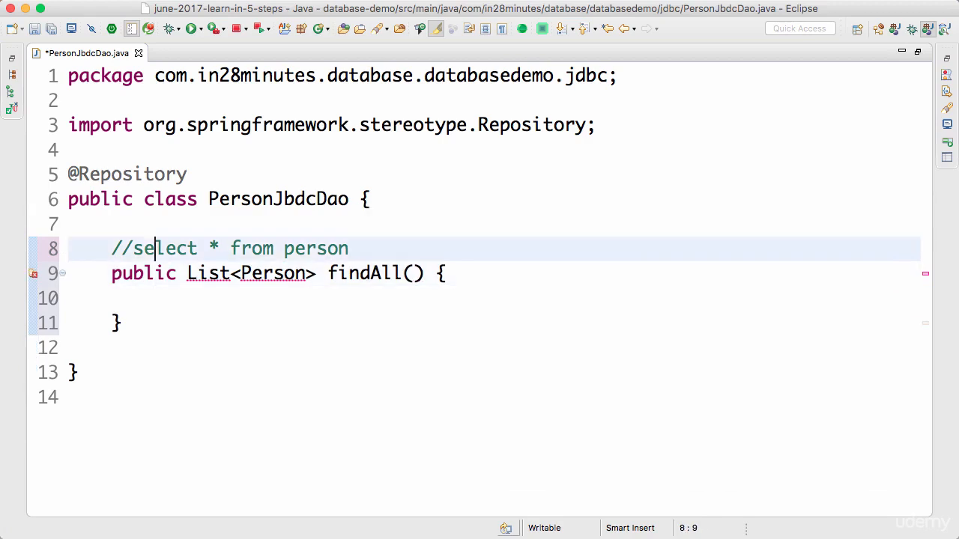
pyautogui.press('Return')
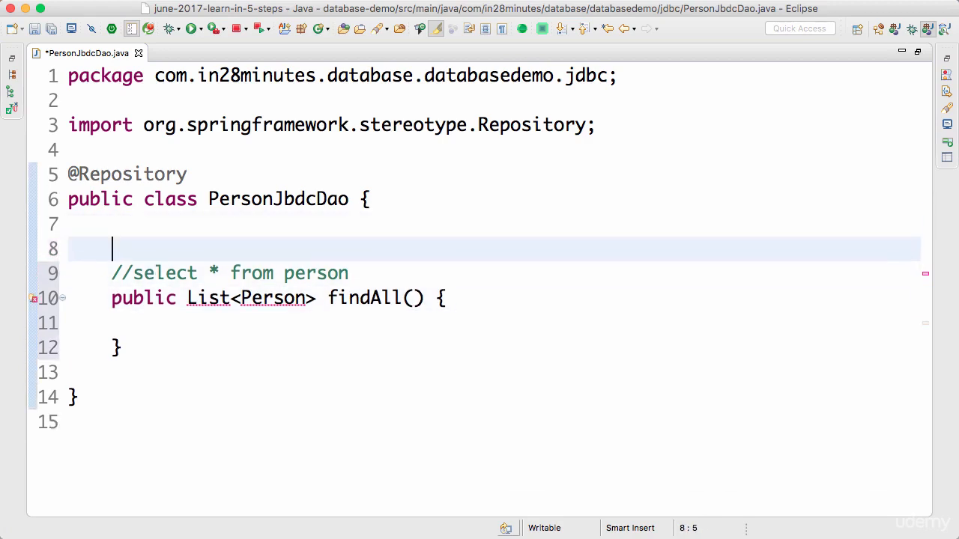
pyautogui.press('Return')
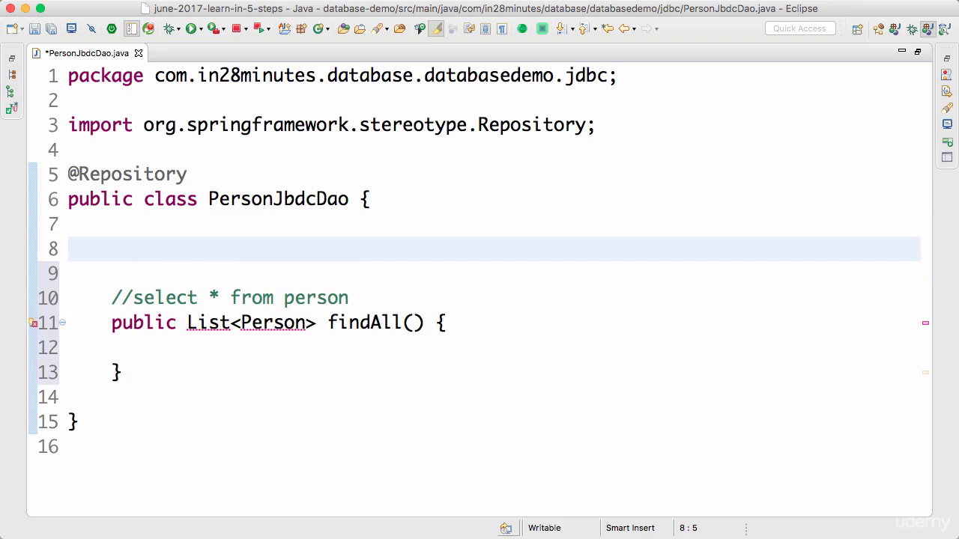
pyautogui.click(113, 248)
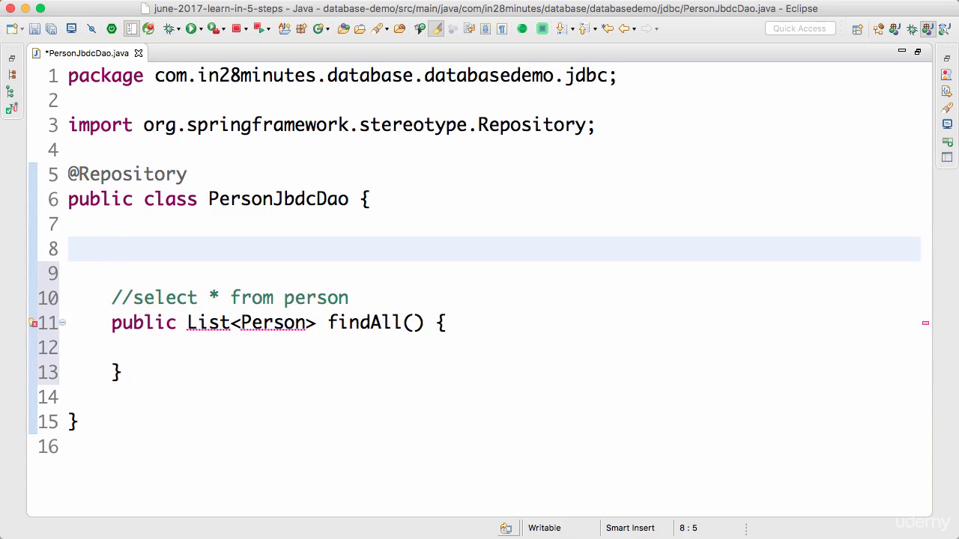
pyautogui.click(112, 248)
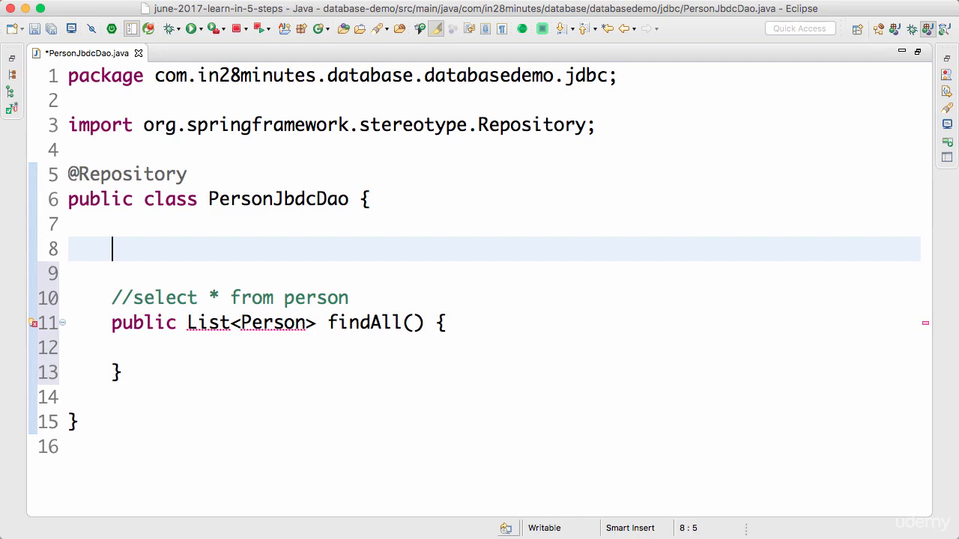
pyautogui.write('@J')
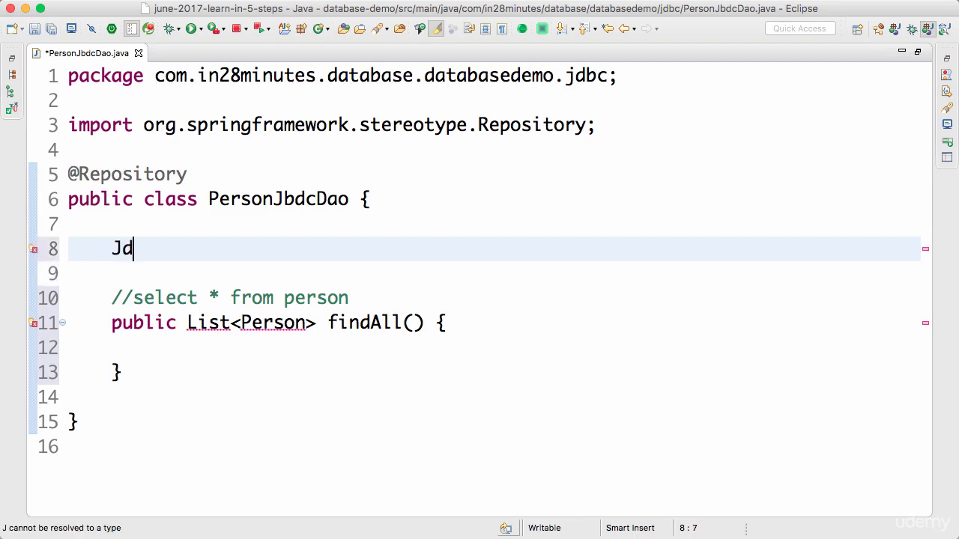
pyautogui.write('dbcTempl')
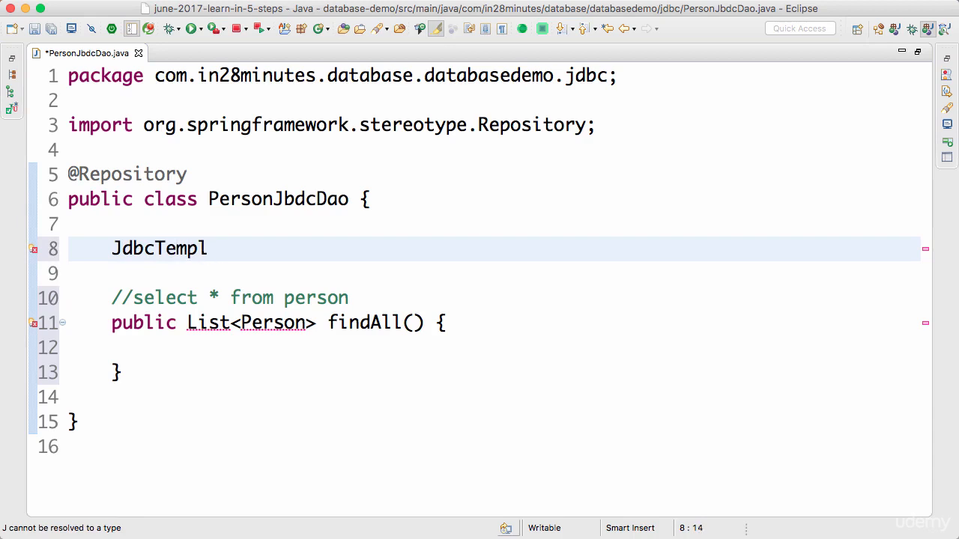
pyautogui.write('ate')
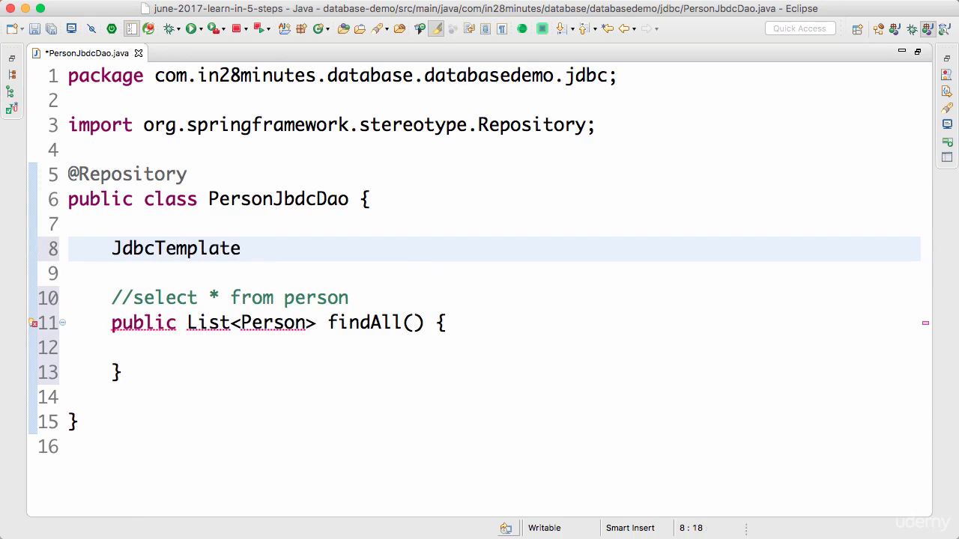
pyautogui.write('jdbcTemplate;')
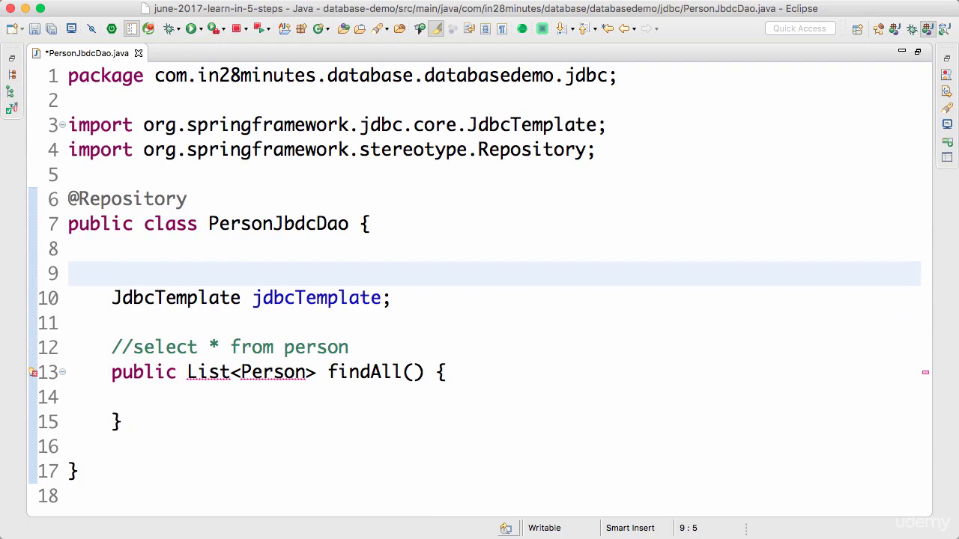
pyautogui.write('@Autowired')
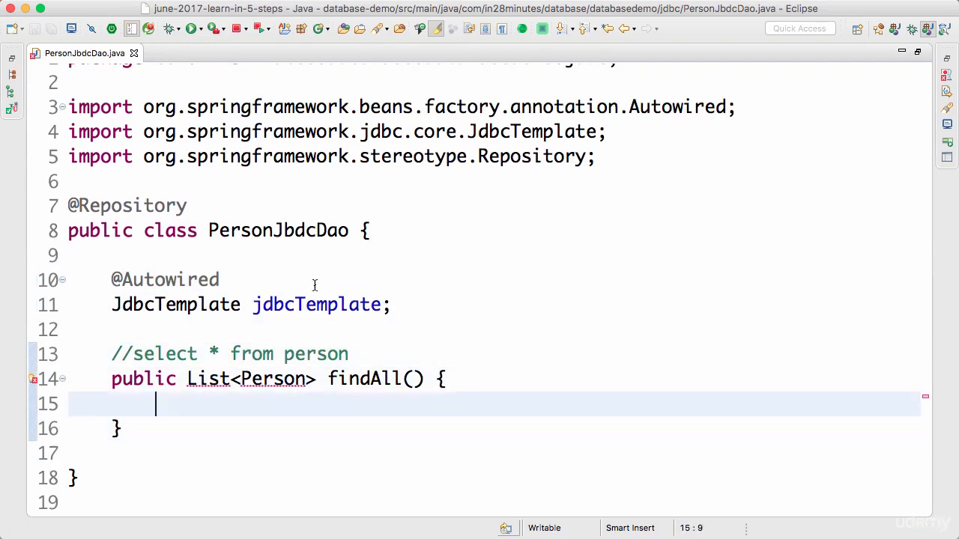
pyautogui.moveTo(157, 407)
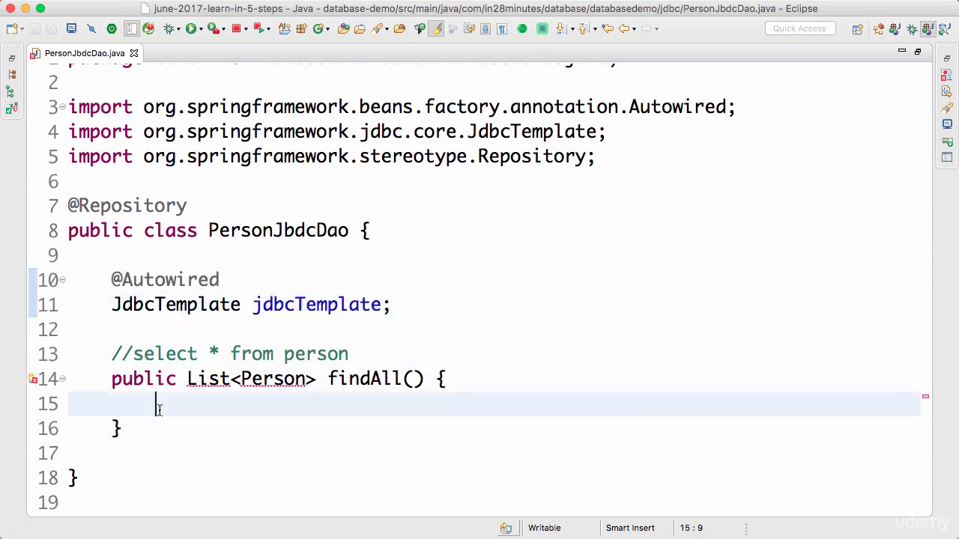
# Start findAll with jdbcTemplate.query("select * from person", ...) from content assist
pyautogui.write('jdbcTemplate.')
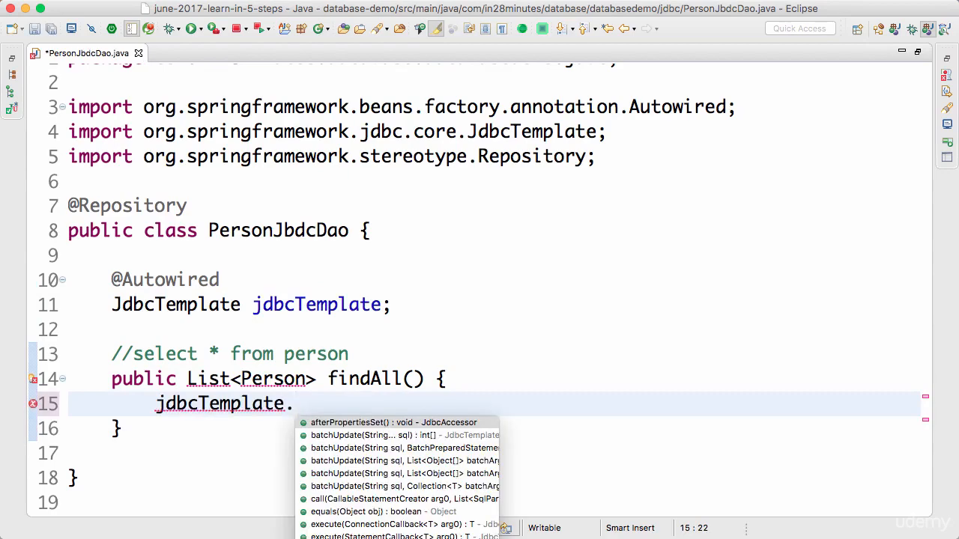
pyautogui.write('quer')
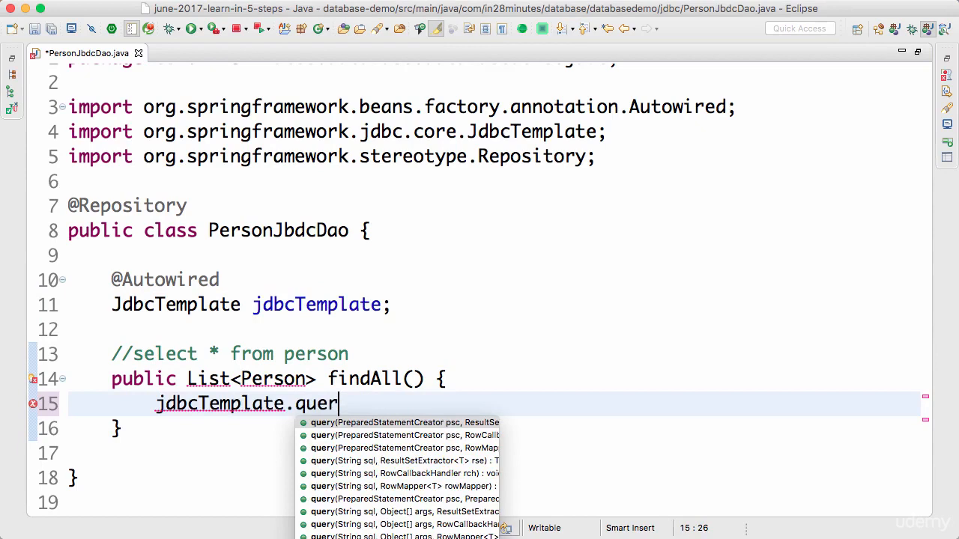
pyautogui.click(404, 422)
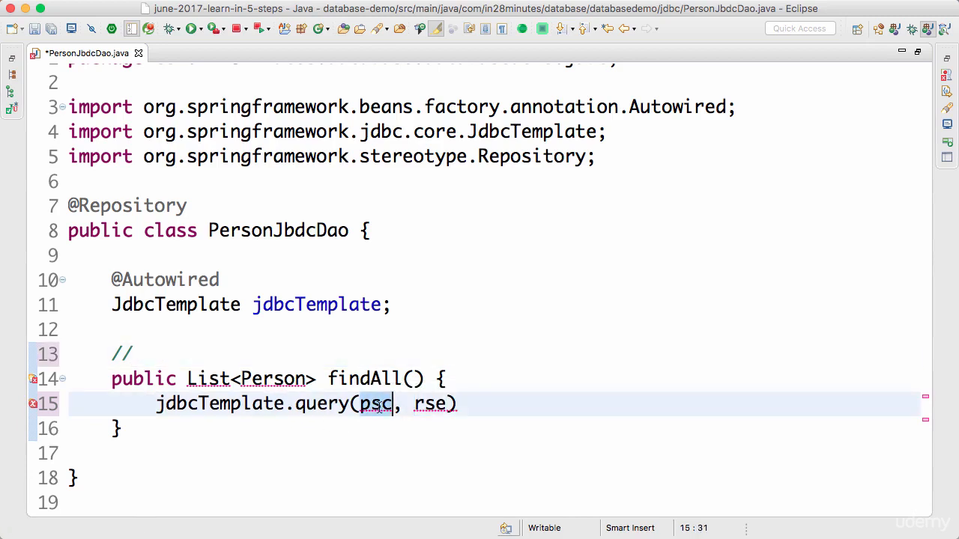
pyautogui.write('"select * from person"')
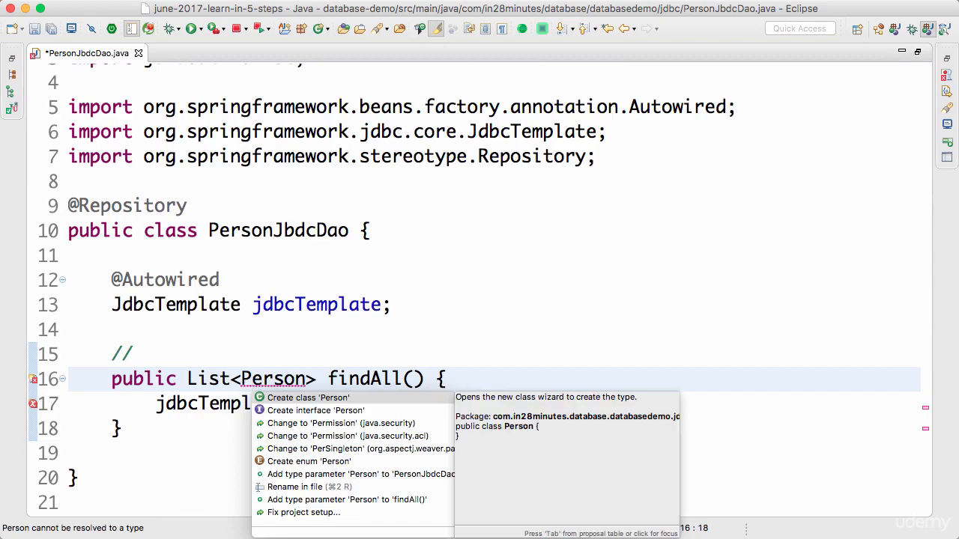
# Create the missing Person class via quick fix in the ...databasedemo.entity package
pyautogui.click(309, 398)
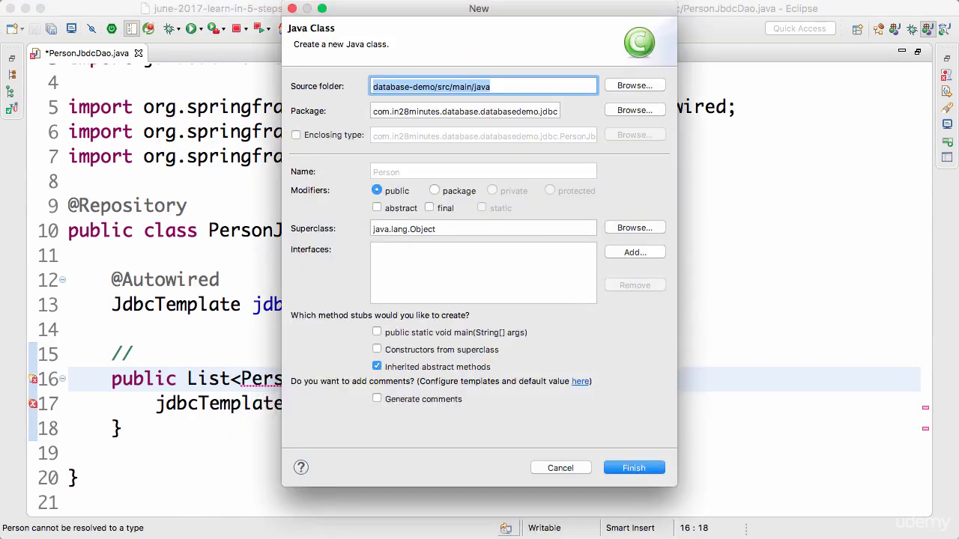
pyautogui.click(464, 111)
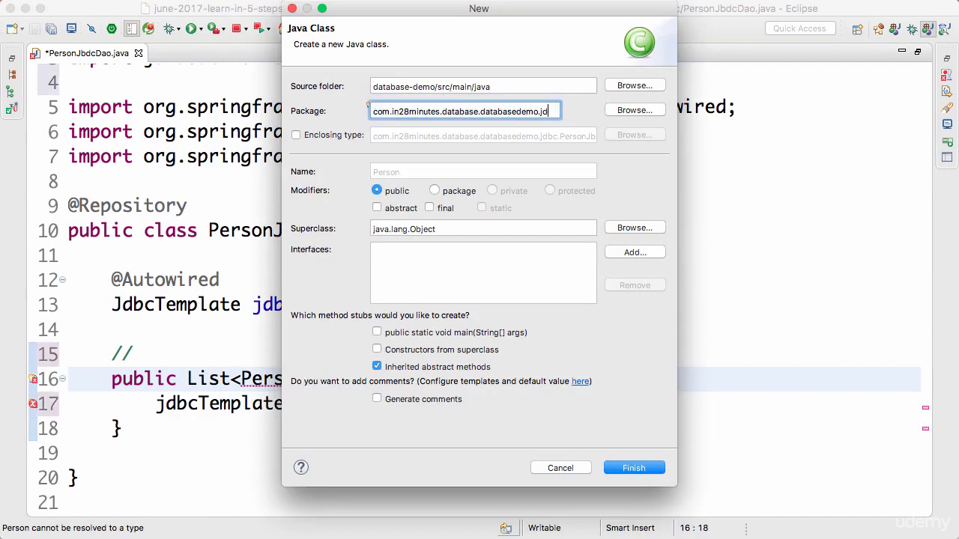
pyautogui.write('bea')
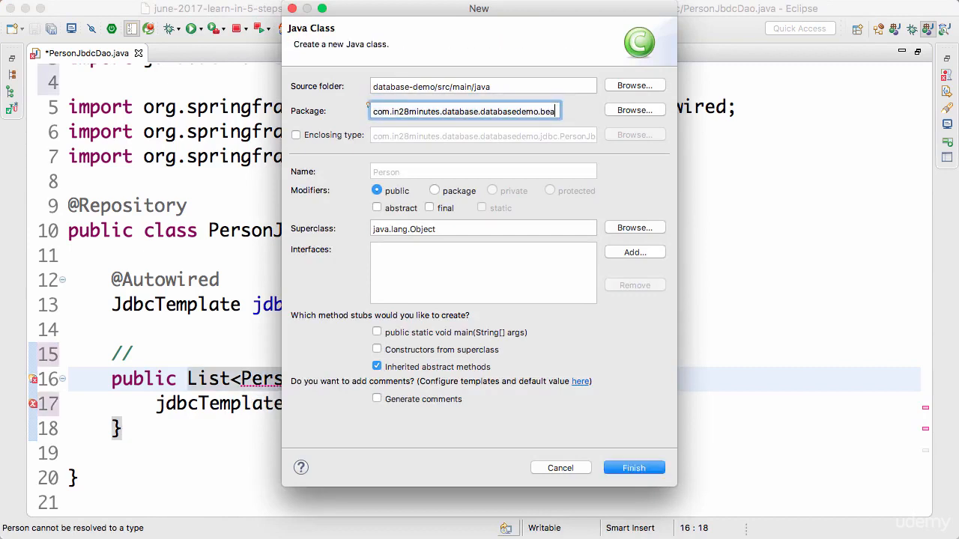
pyautogui.press('backspace')
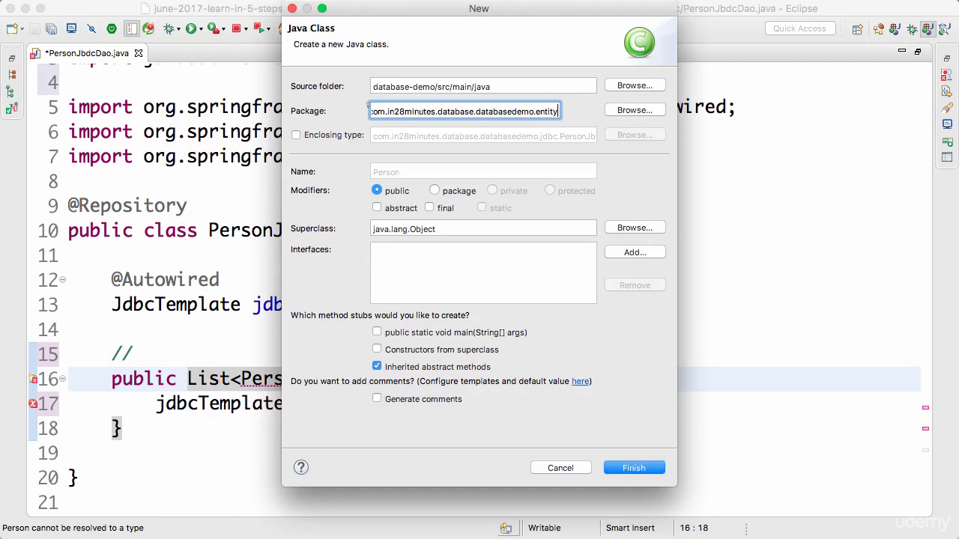
pyautogui.click(632, 468)
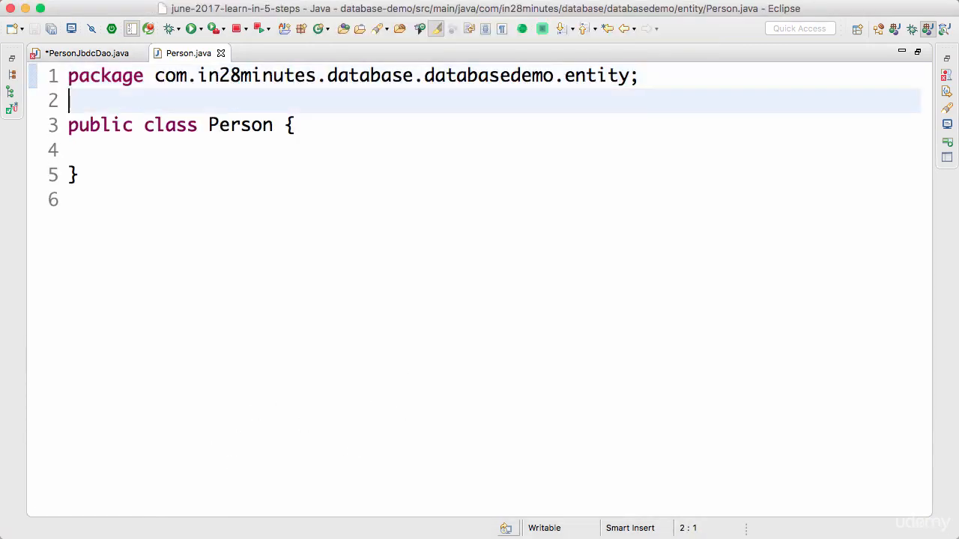
# Declare private int id and private String name fields in Person
pyautogui.press('Return')
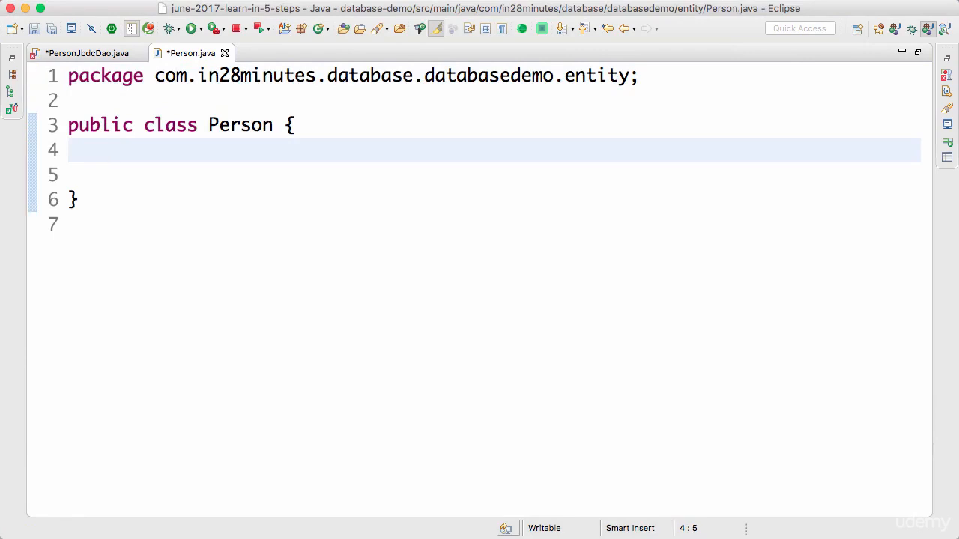
pyautogui.write('pu')
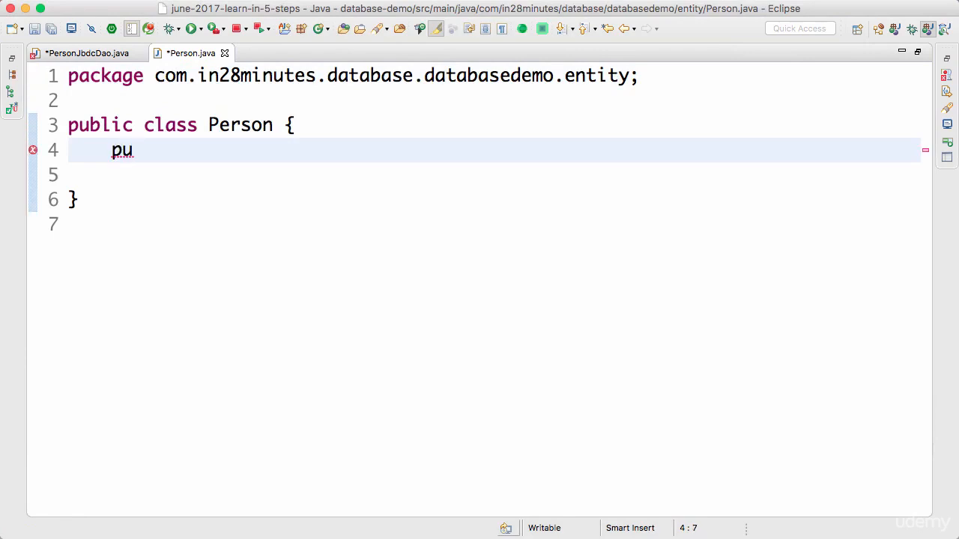
pyautogui.write('rivat')
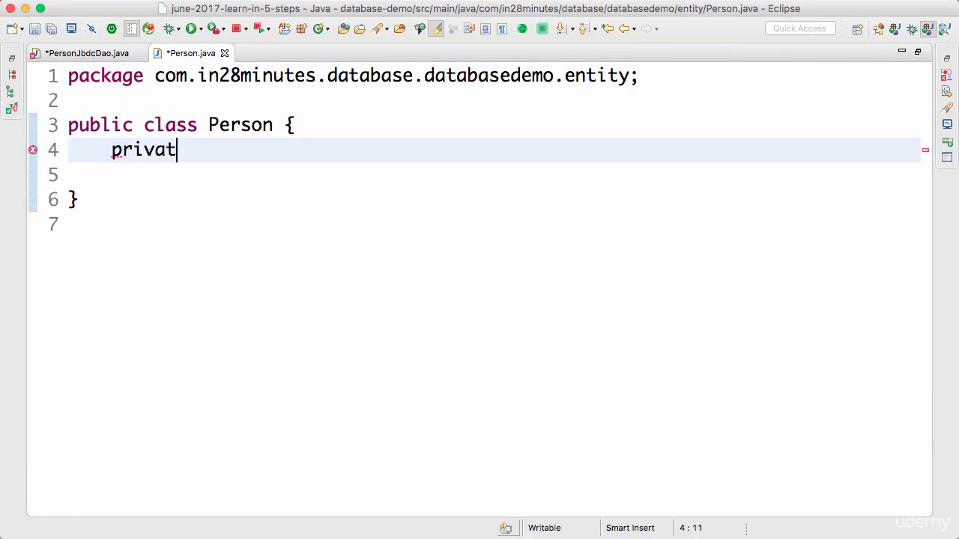
pyautogui.write('e int id')
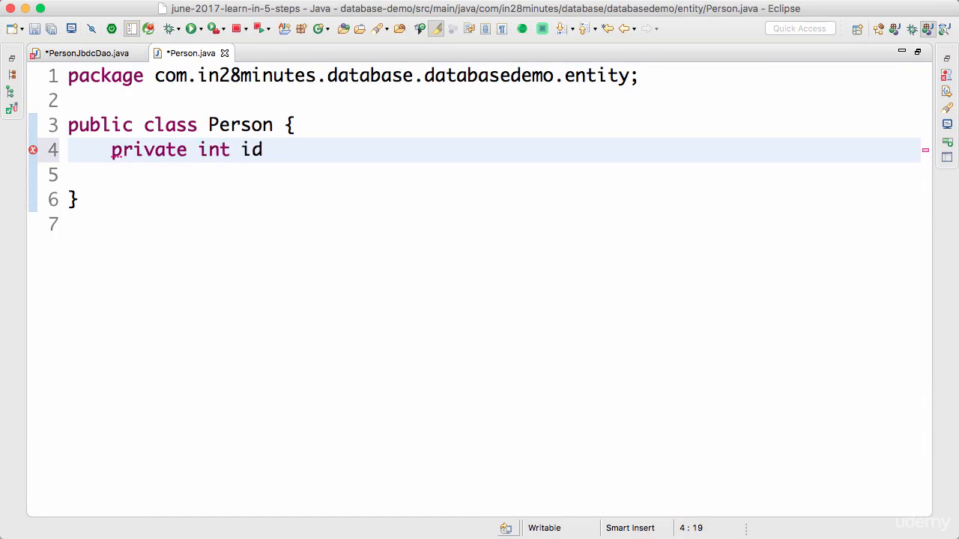
pyautogui.write(';')
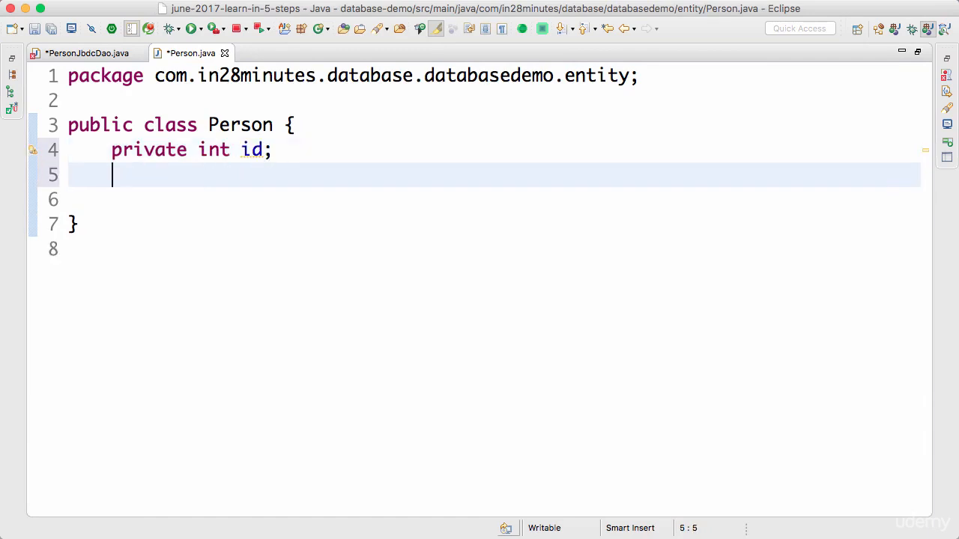
pyautogui.write('private S')
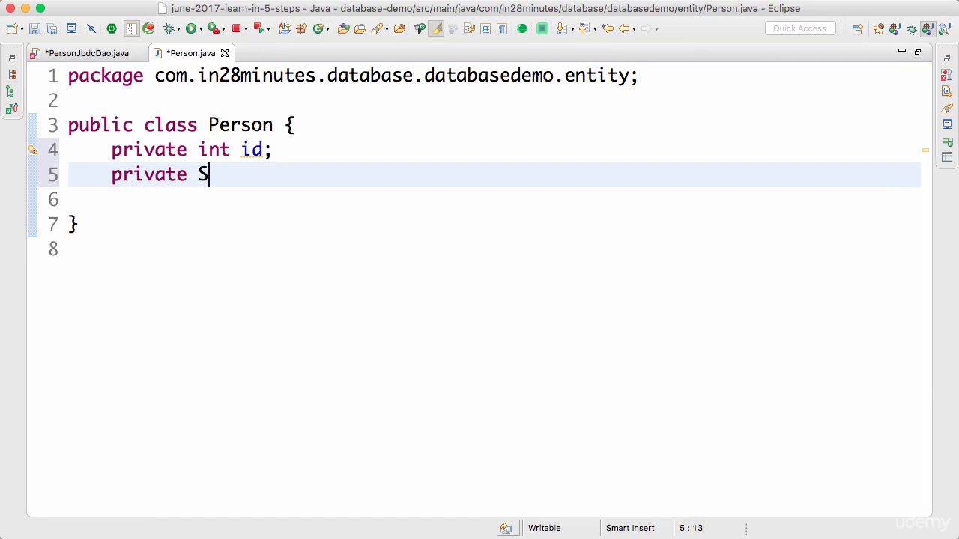
pyautogui.write('tring name;')
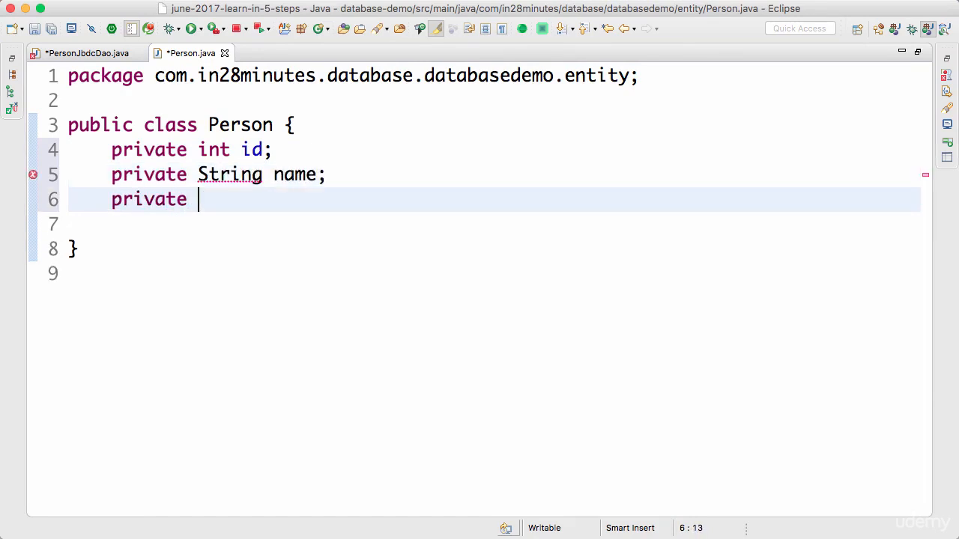
# Declare private String location and private Date birthDate fields
pyautogui.write('String location')
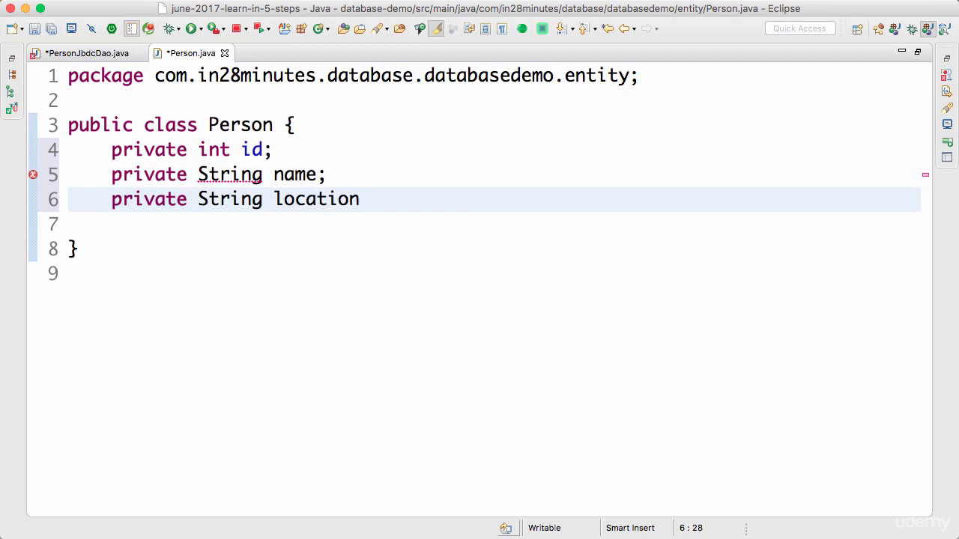
pyautogui.write(';')
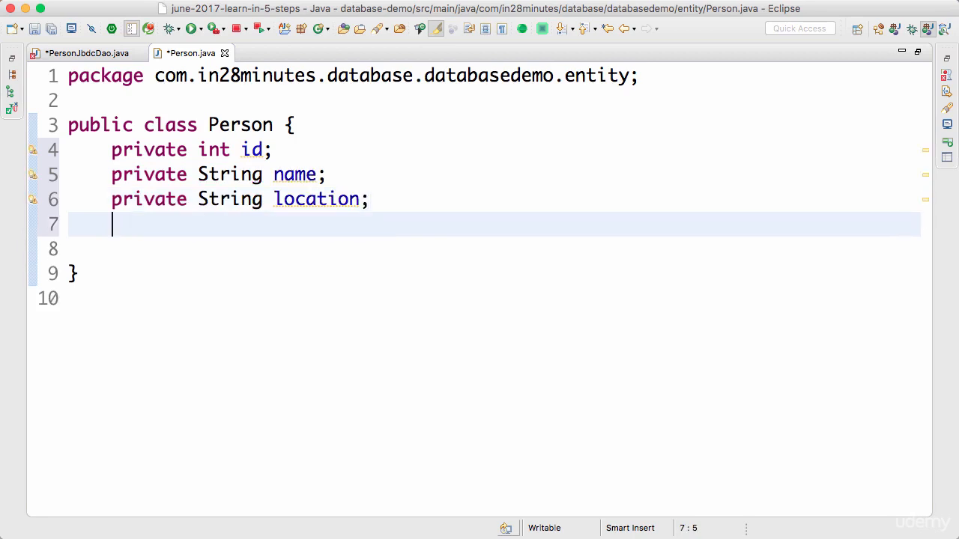
pyautogui.write('private Data')
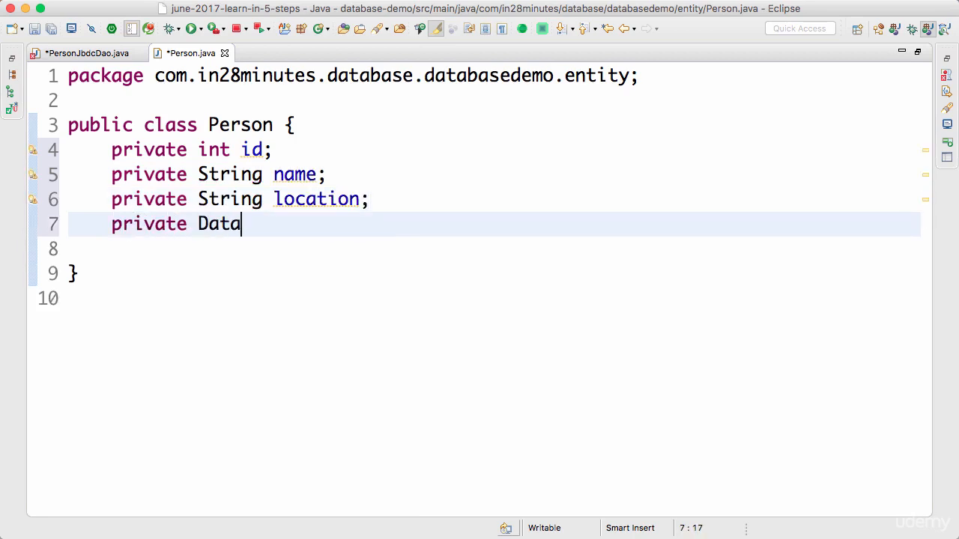
pyautogui.write('e birth')
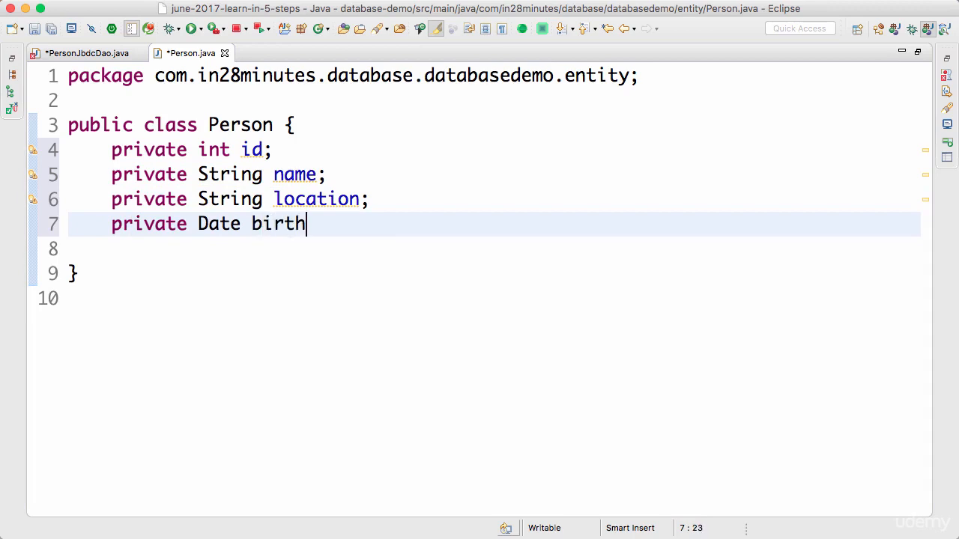
pyautogui.write('Date;')
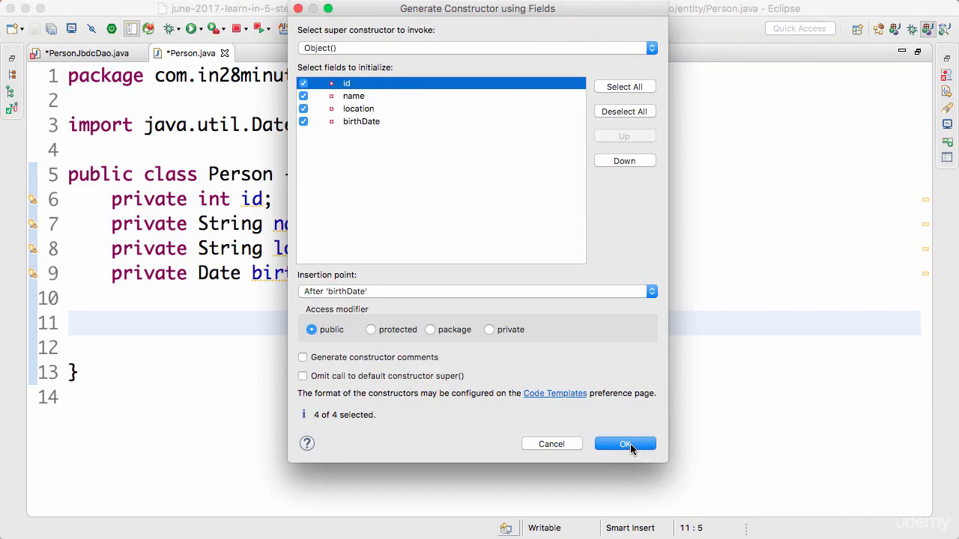
# Generate a constructor from all four fields, then getters and setters for every field
pyautogui.click(624, 443)
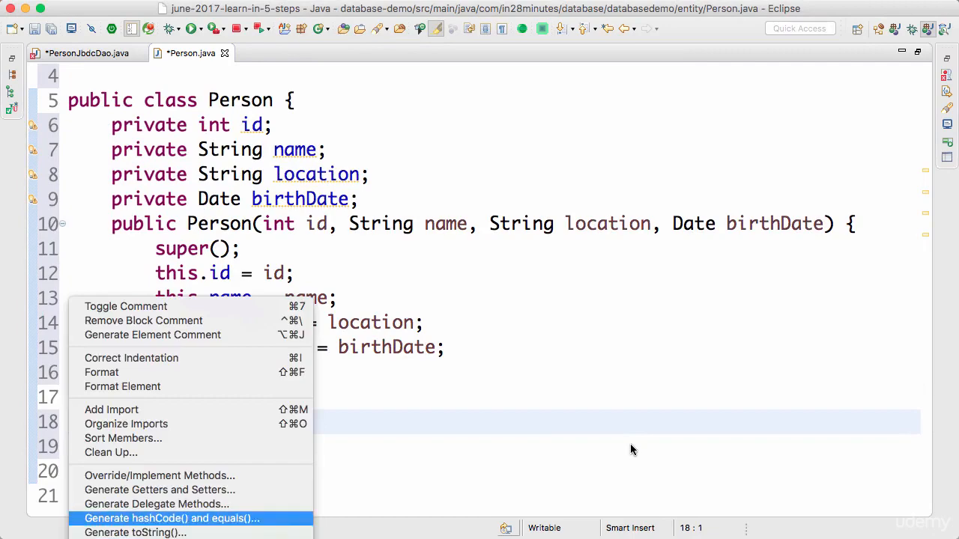
pyautogui.click(159, 488)
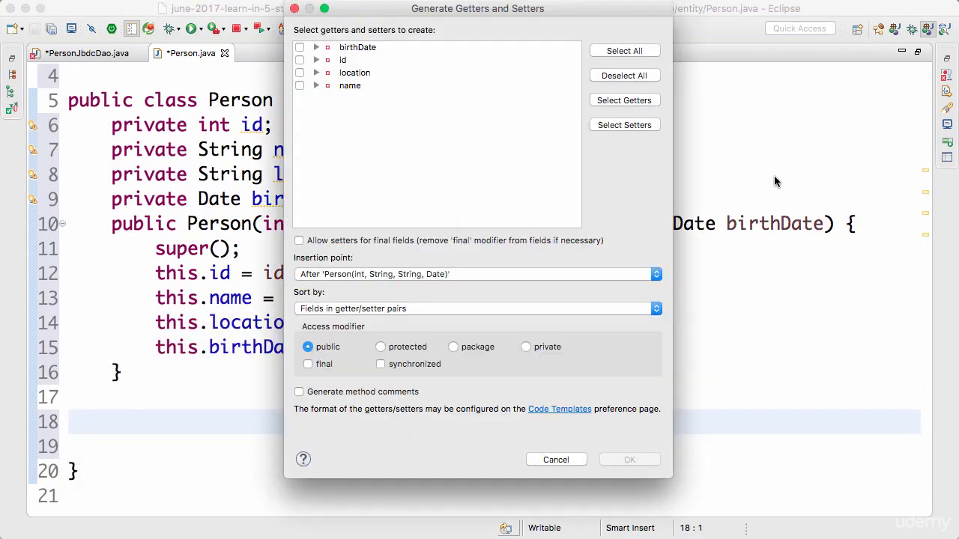
pyautogui.click(623, 51)
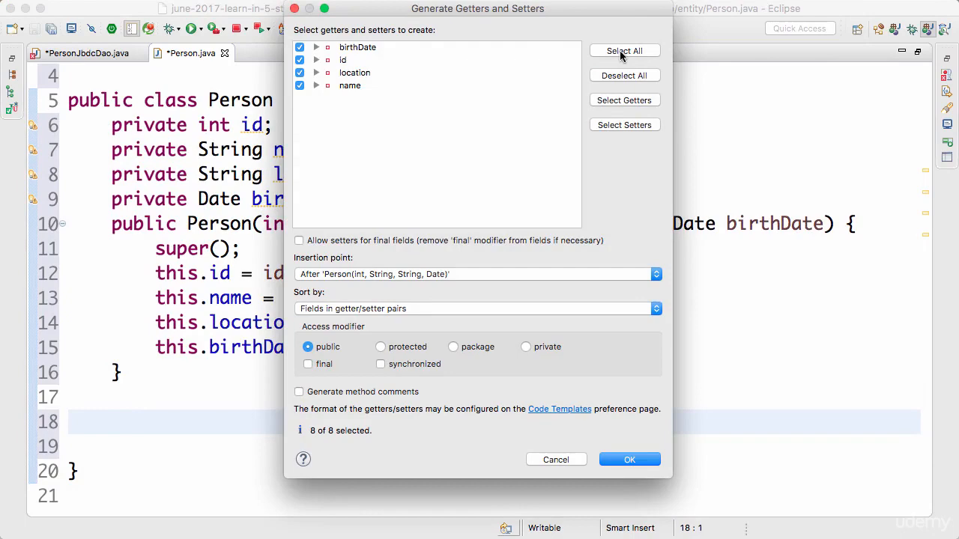
pyautogui.click(629, 459)
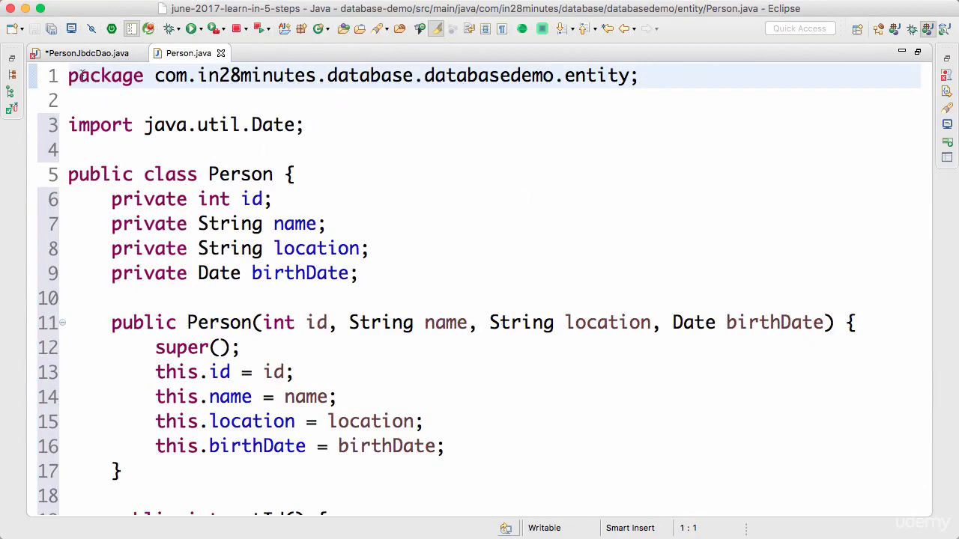
# In PersonJbdcDao's query call, replace the rse placeholder argument with 'new'
pyautogui.click(82, 54)
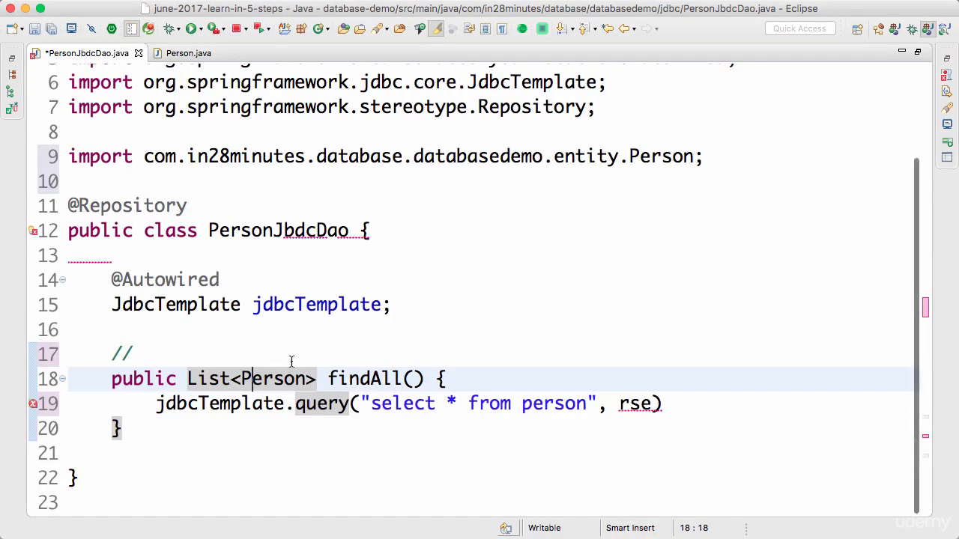
pyautogui.click(132, 353)
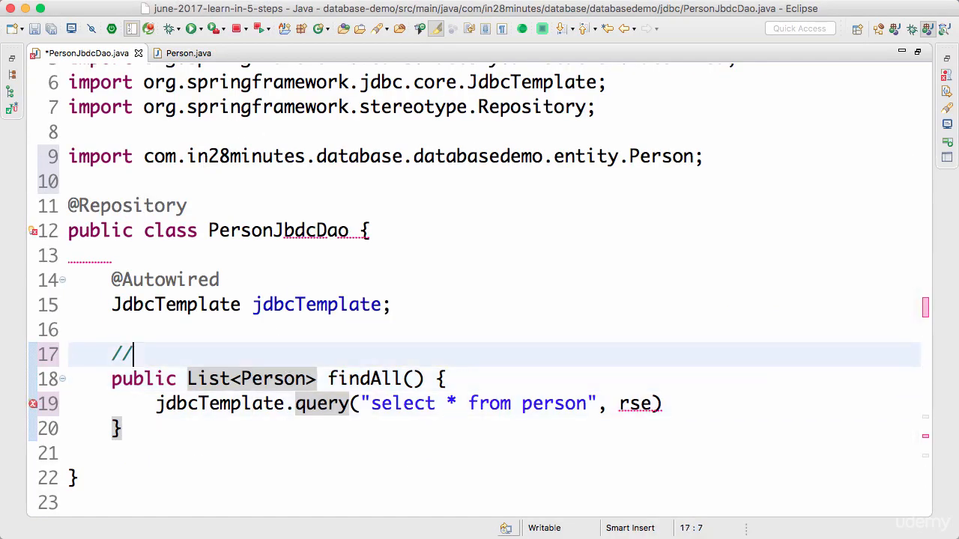
pyautogui.click(69, 255)
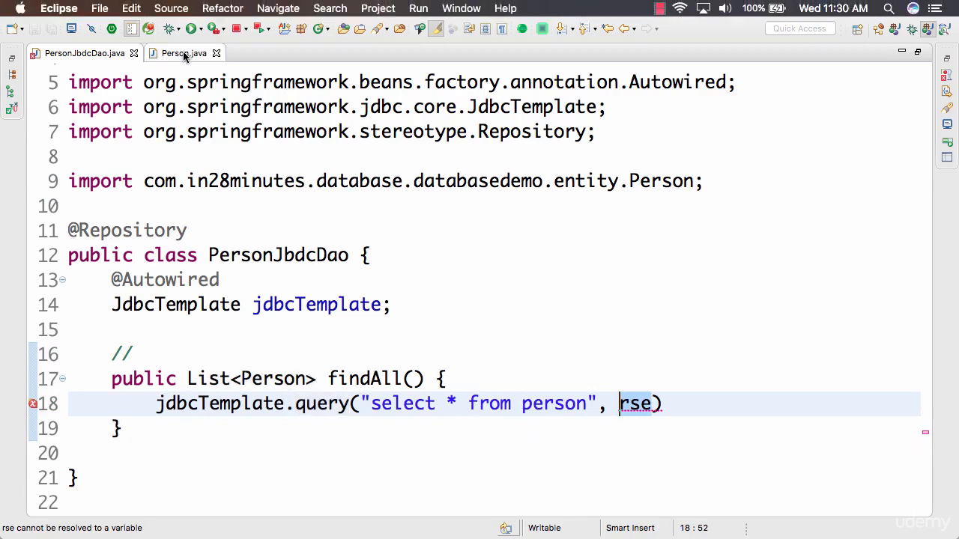
pyautogui.click(180, 54)
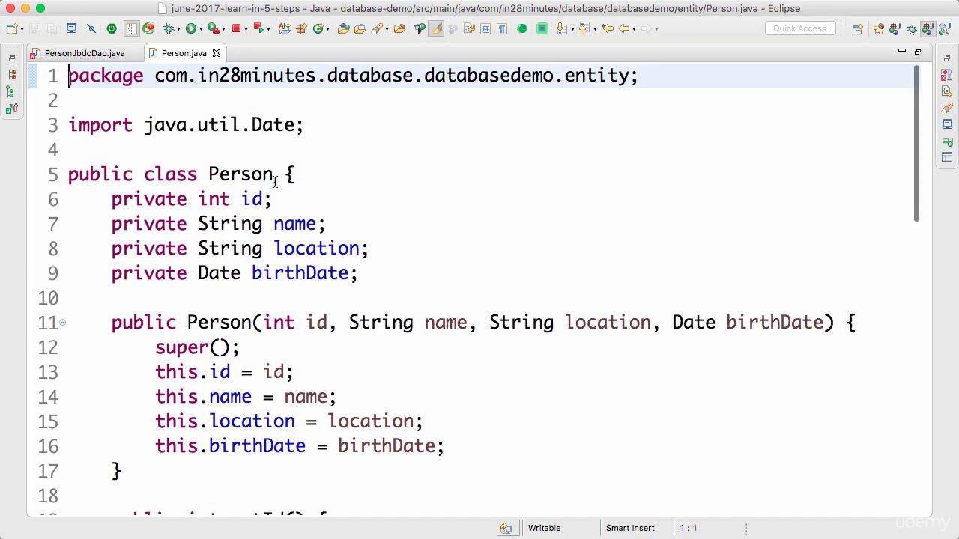
pyautogui.click(78, 54)
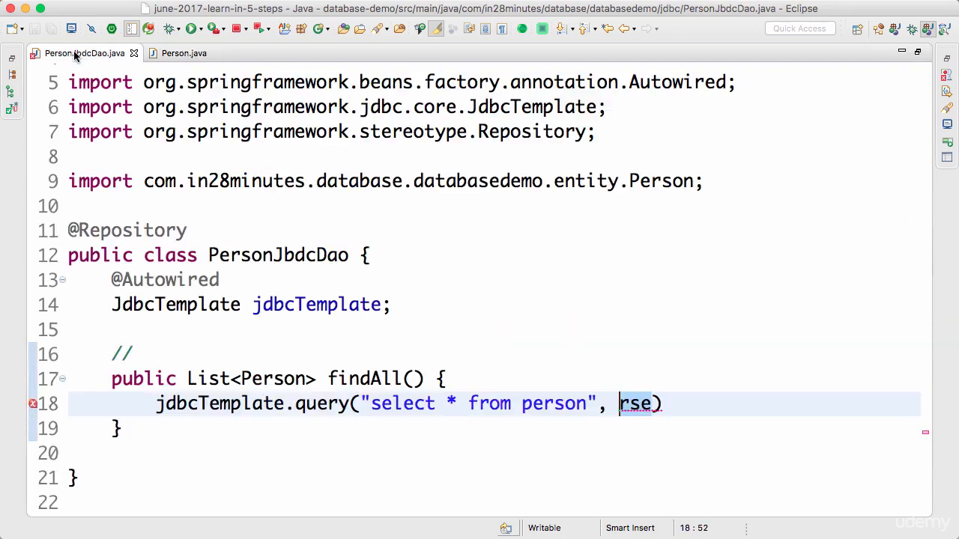
pyautogui.write('new')
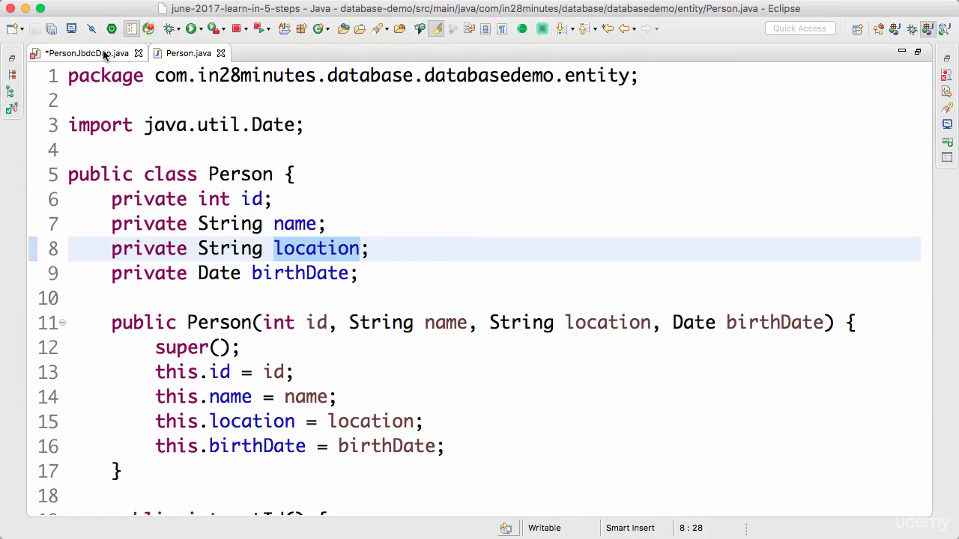
pyautogui.click(84, 54)
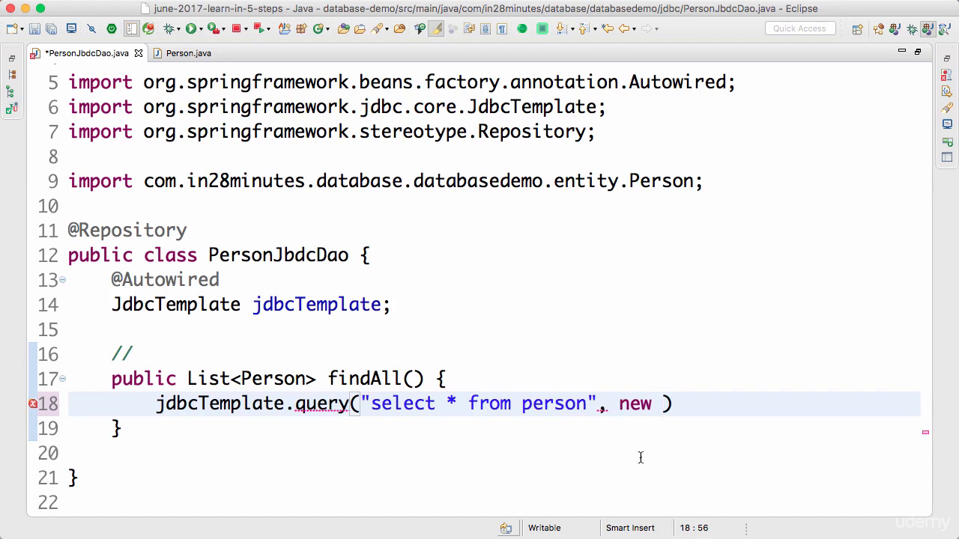
# Return jdbcTemplate.query with new BeanPropertyRowMapper(Person.class), import it and save
pyautogui.write('BeanProperty')
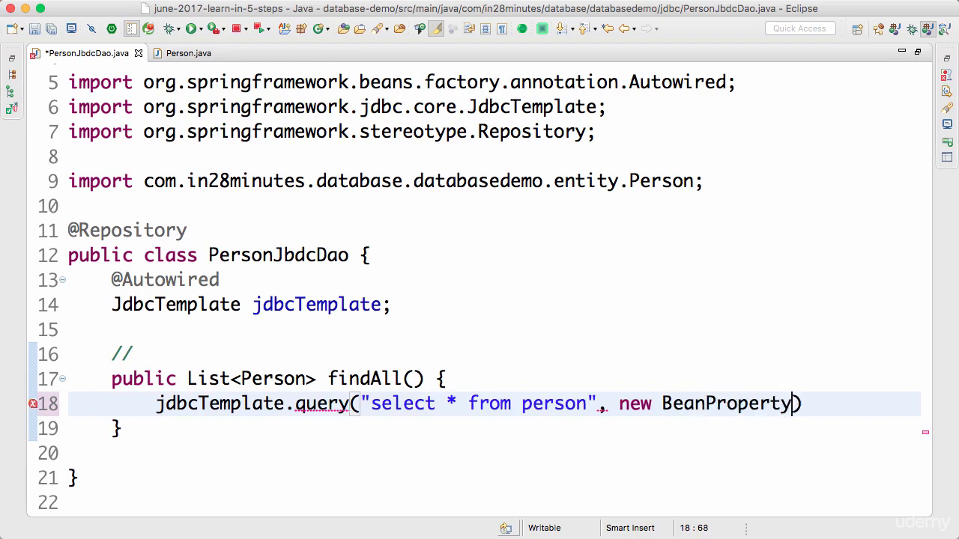
pyautogui.write('RowMapper(')
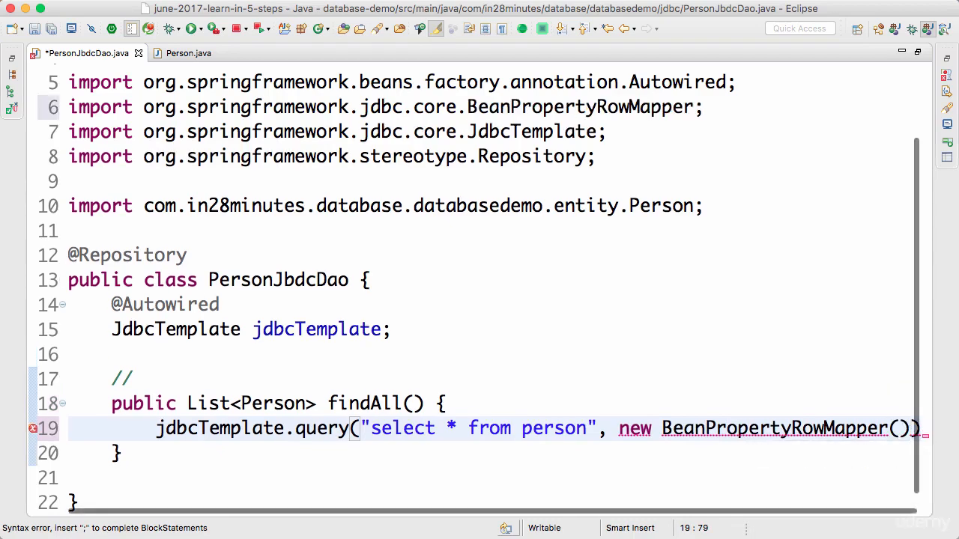
pyautogui.write('P')
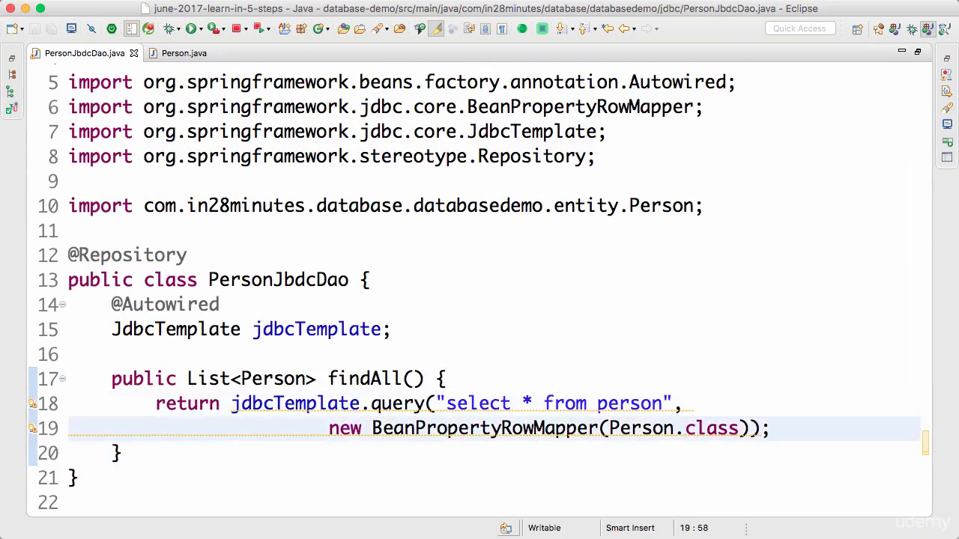
pyautogui.click(250, 330)
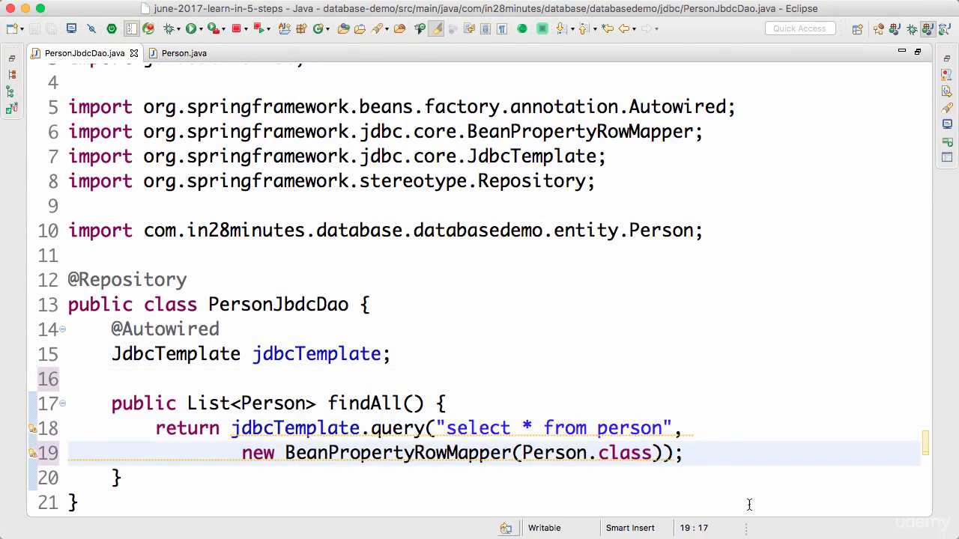
pyautogui.click(447, 428)
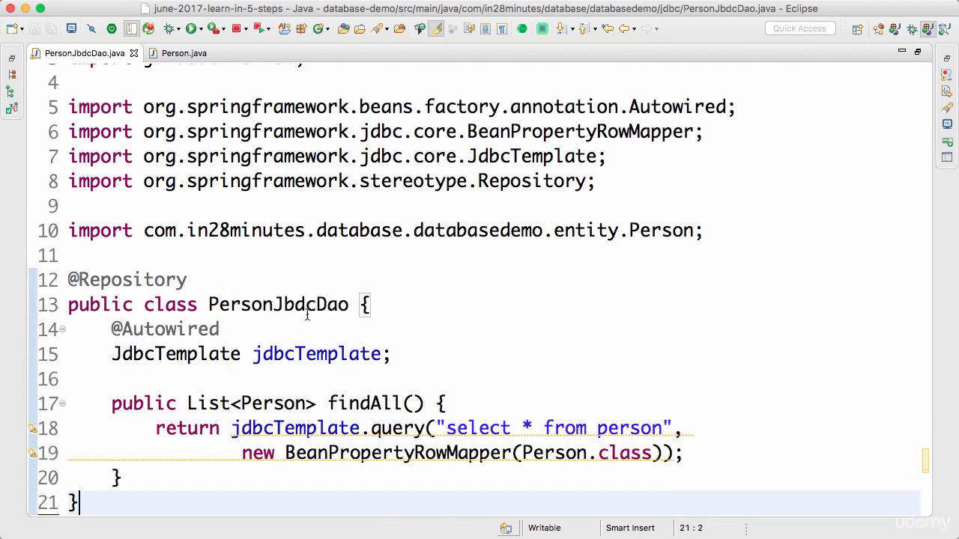
pyautogui.moveTo(462, 492)
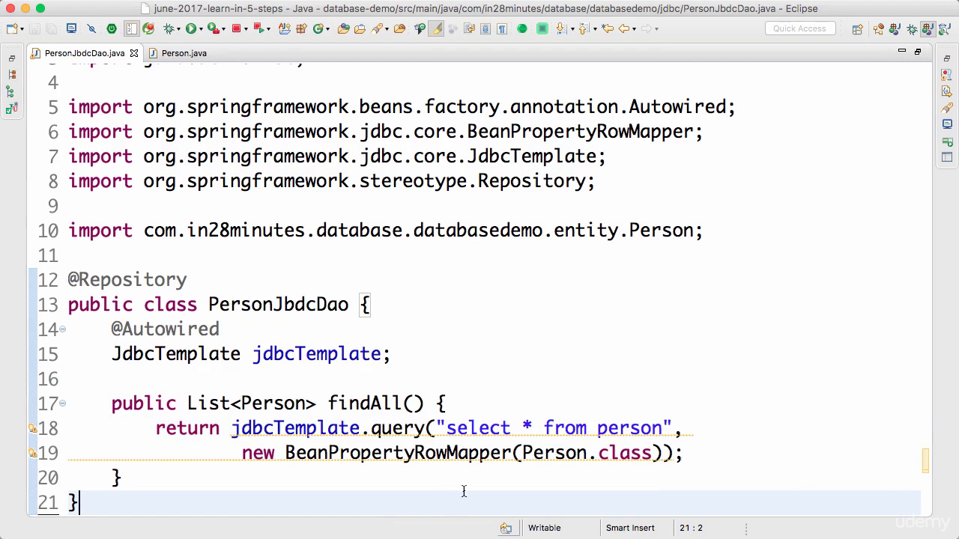
pyautogui.moveTo(398, 451)
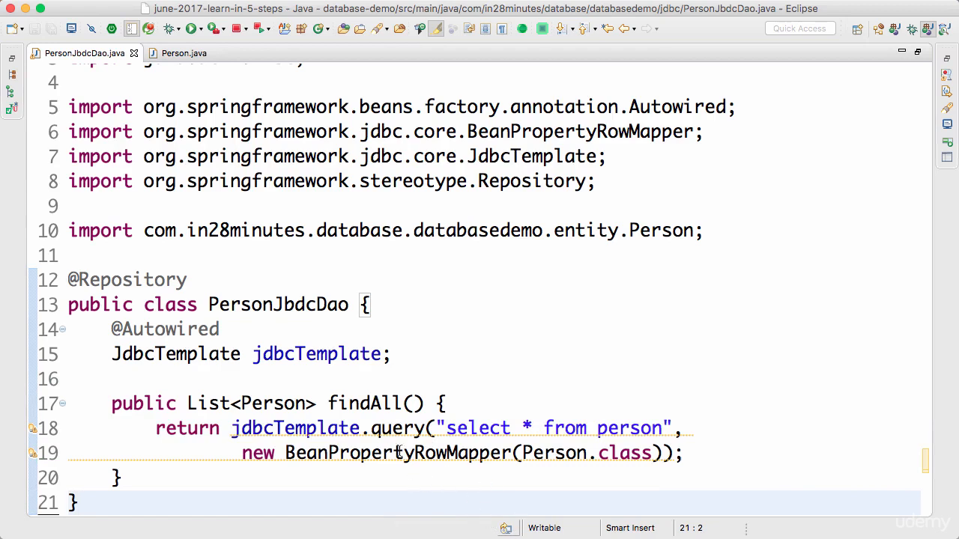